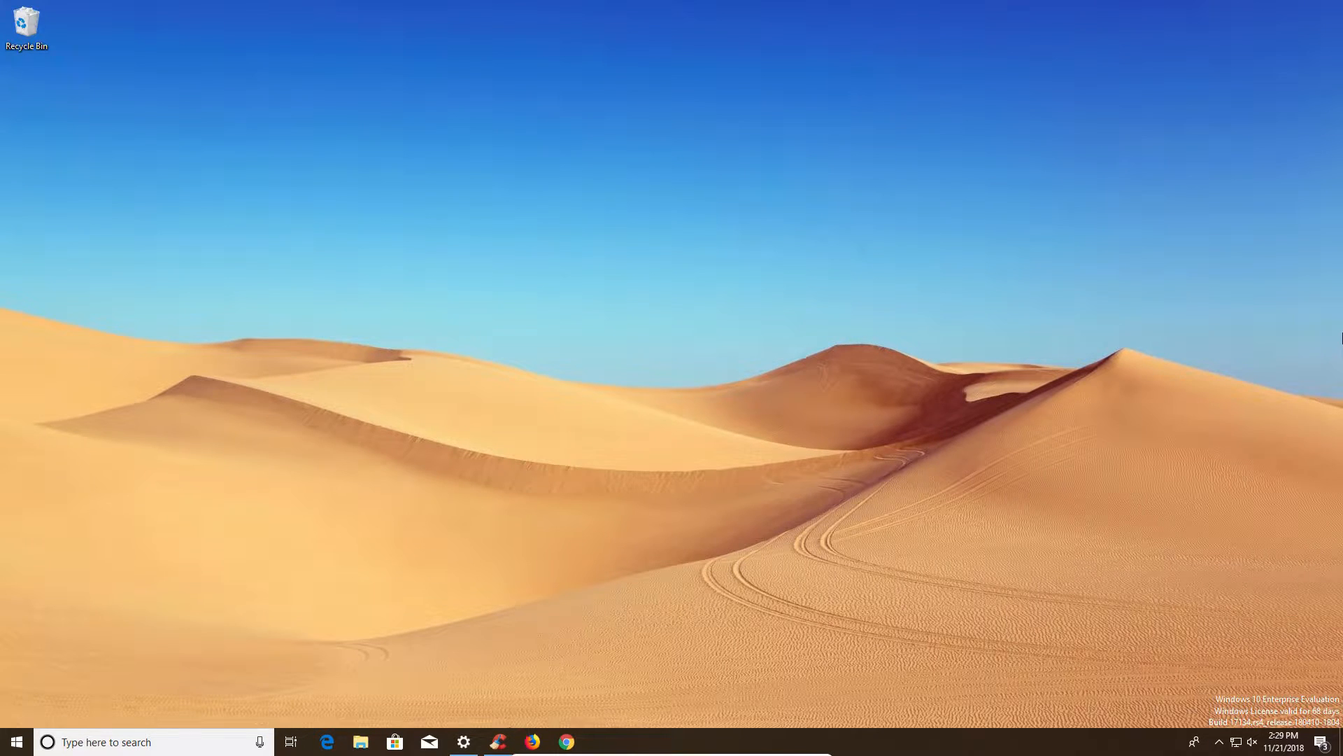
- Launch Google Chrome and open its three-dot browser menu
left_click(565, 742)
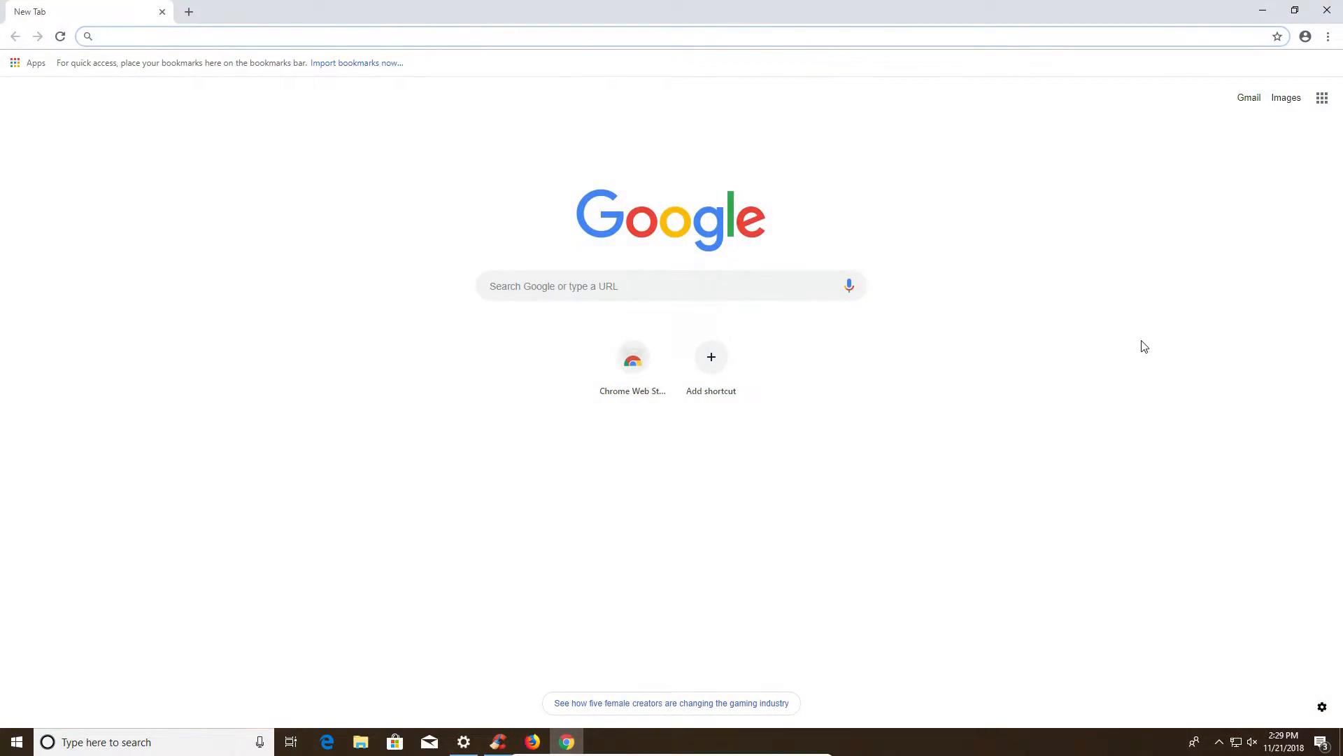
left_click(1327, 37)
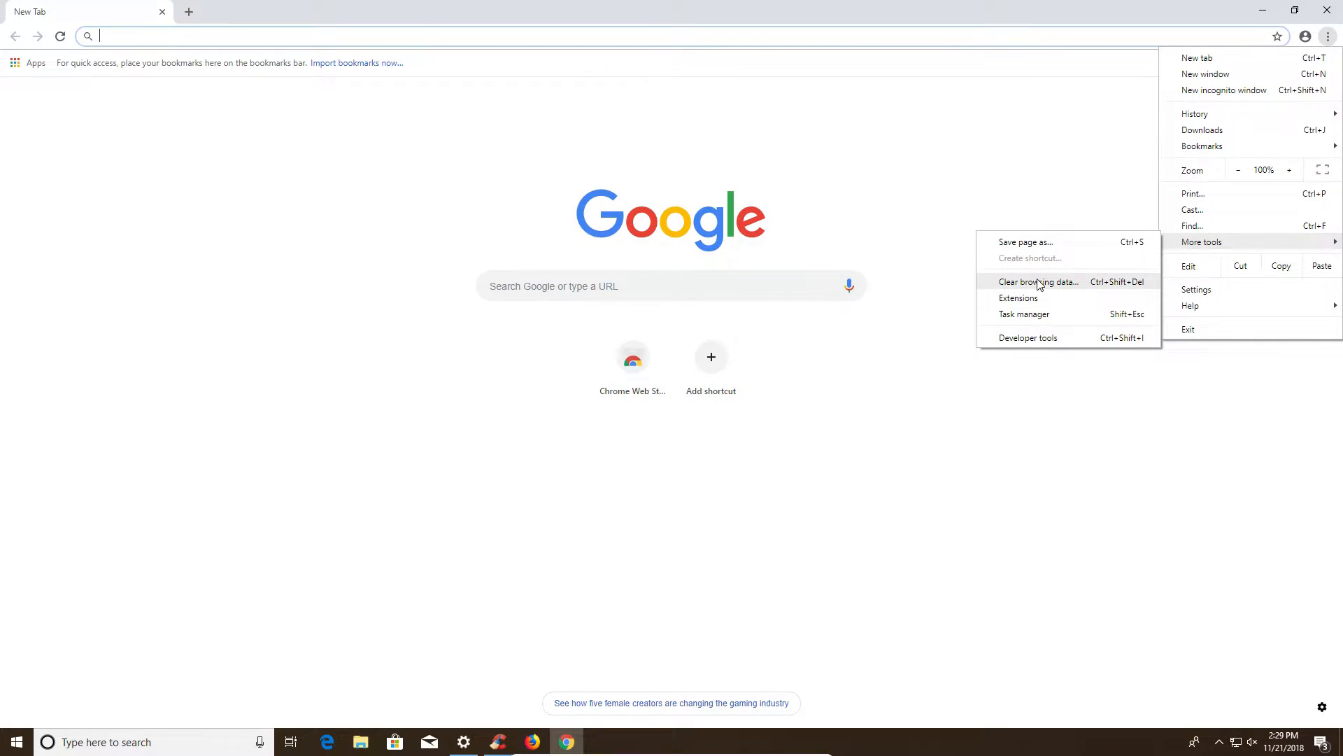
- Choose Clear browsing data from Chrome's More tools submenu
left_click(1038, 282)
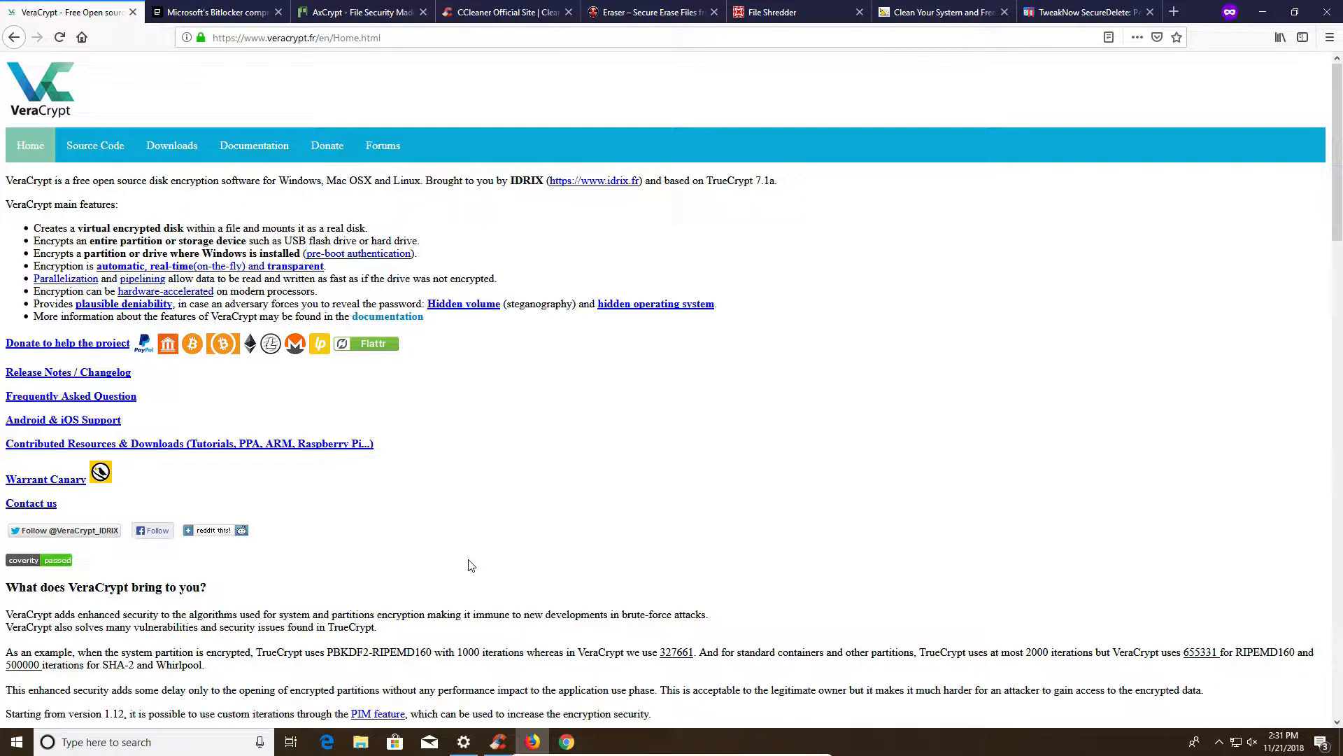
left_click(203, 12)
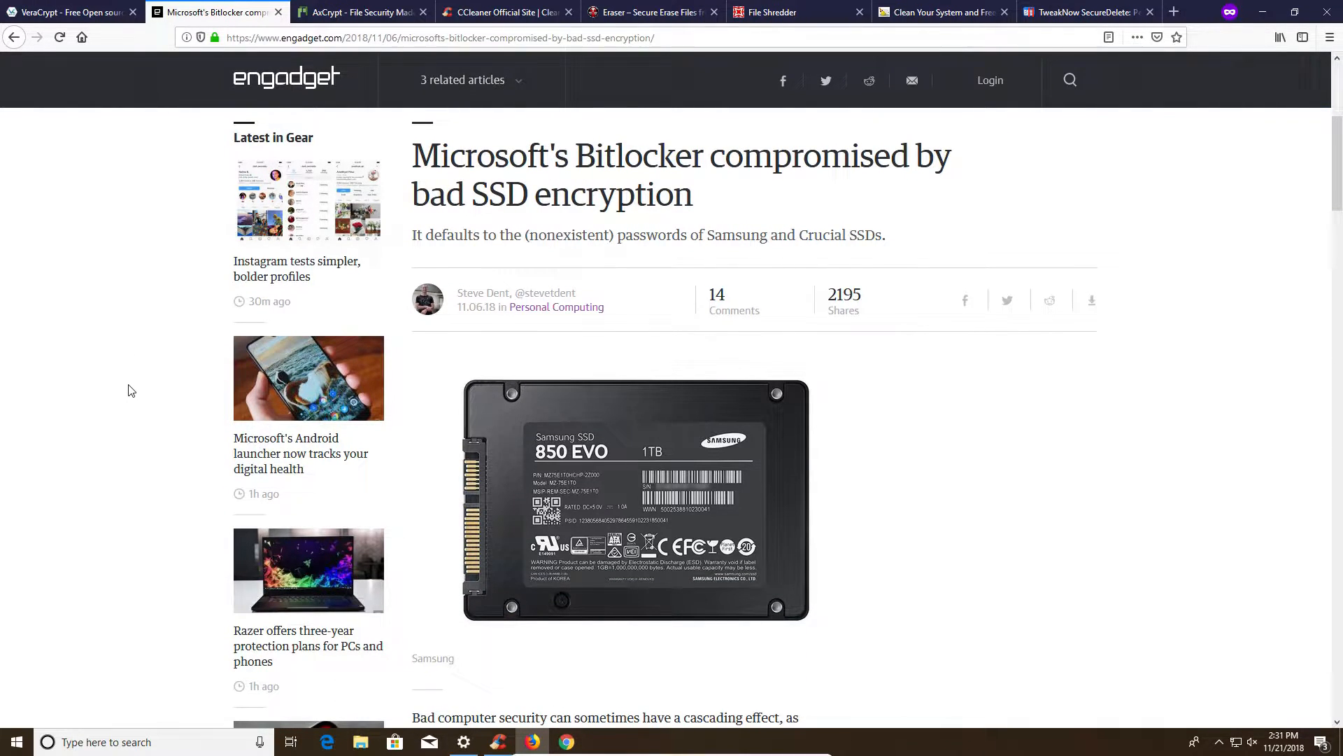
mouse_move(101, 171)
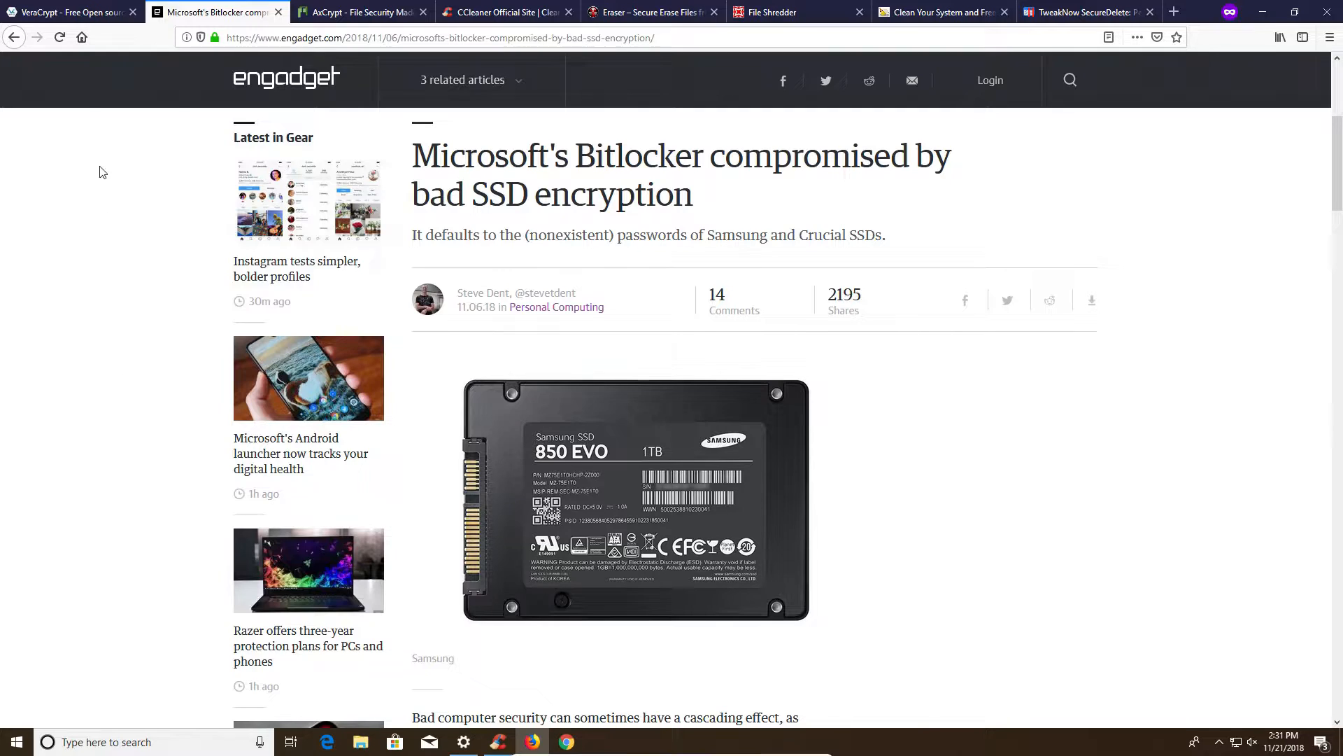
left_click(67, 12)
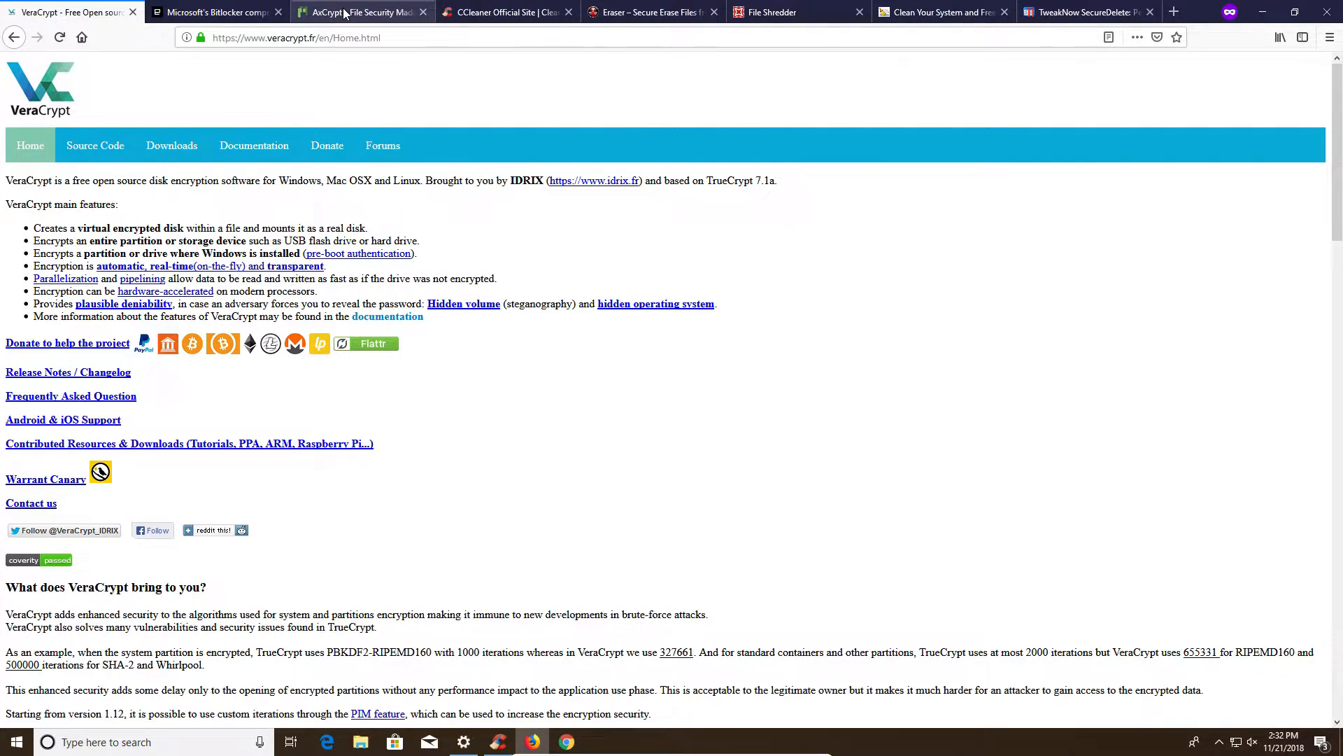
- Show the AxCrypt tab in Firefox and bring up the main menu
left_click(360, 12)
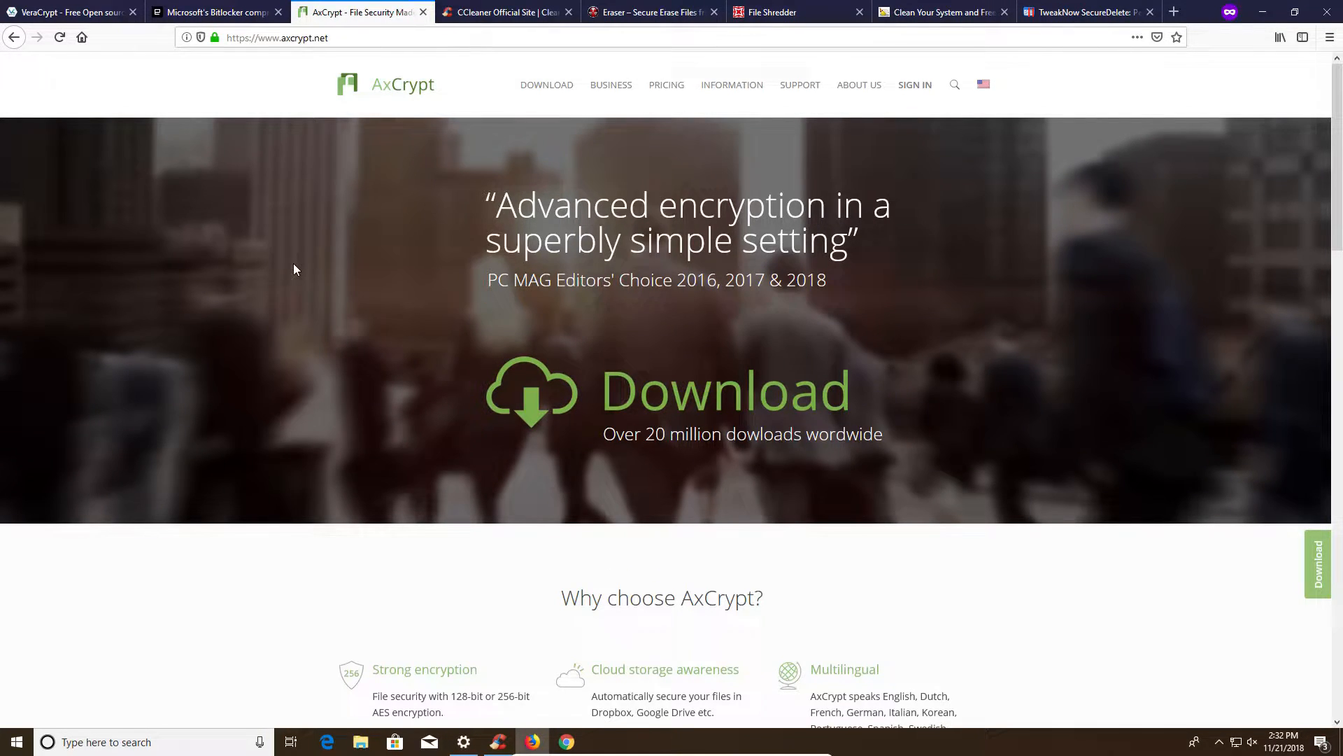
mouse_move(1284, 128)
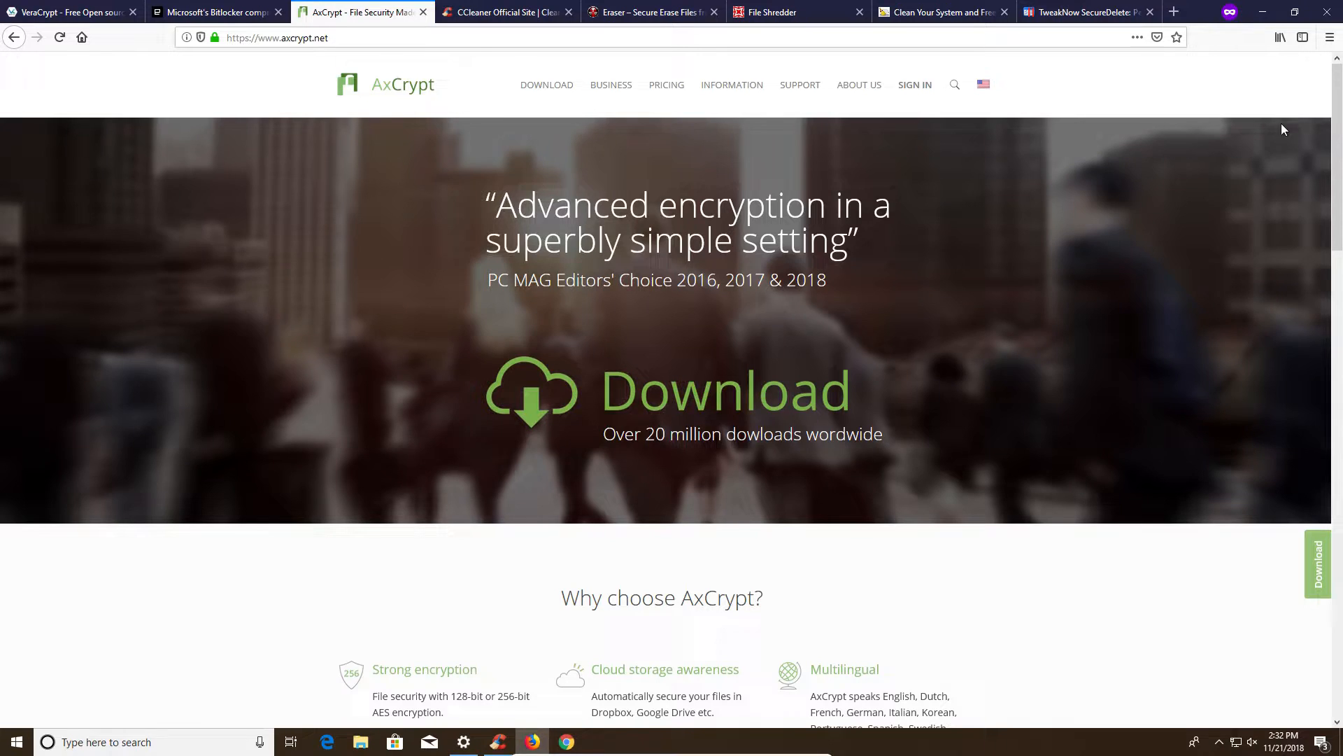
left_click(1330, 37)
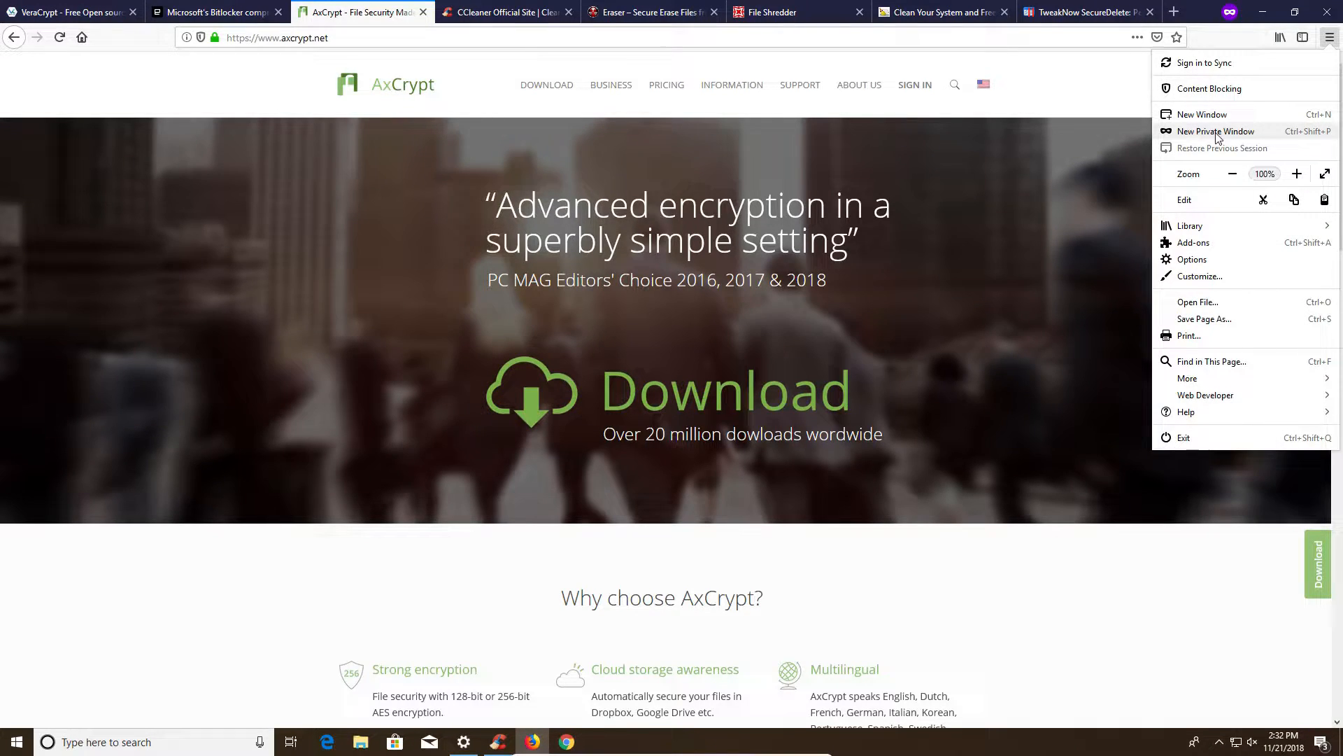
mouse_move(1190, 136)
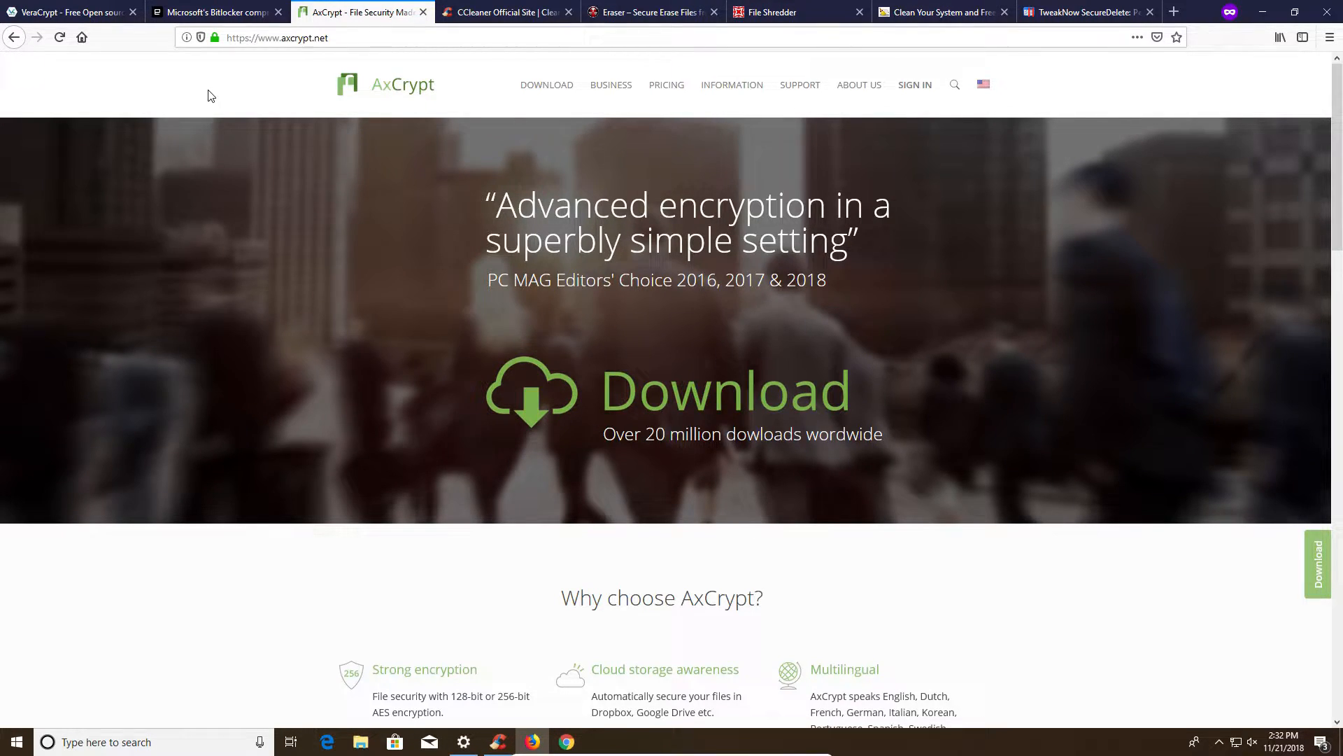
mouse_move(242, 83)
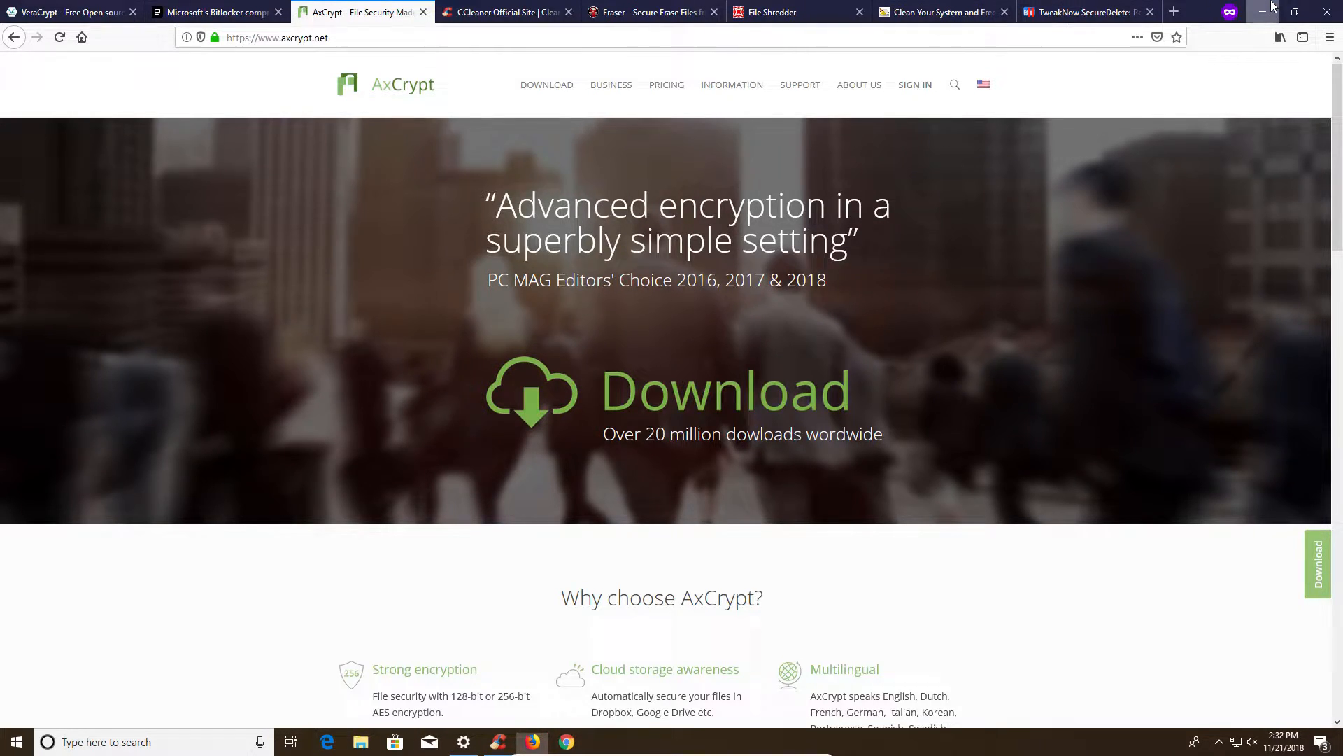
- Minimize Firefox and launch CCleaner on its Cleaner page
left_click(1272, 12)
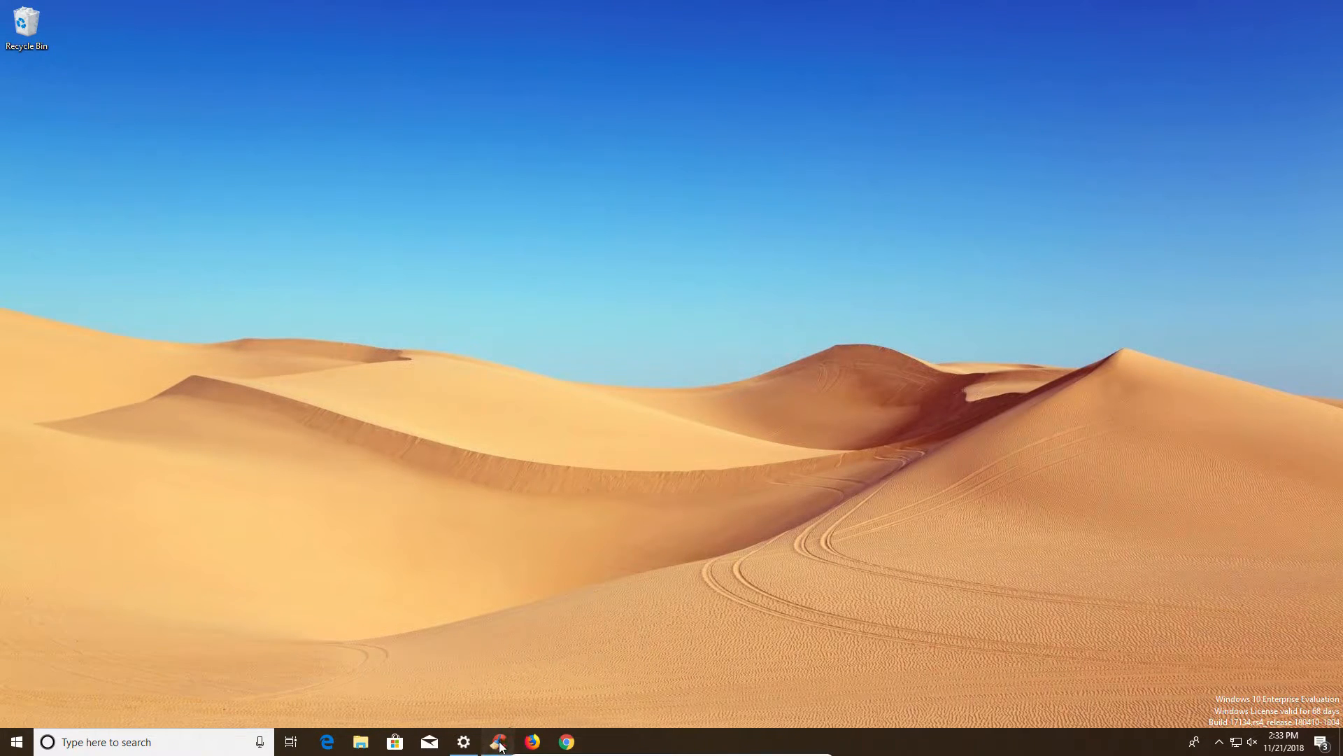
left_click(499, 741)
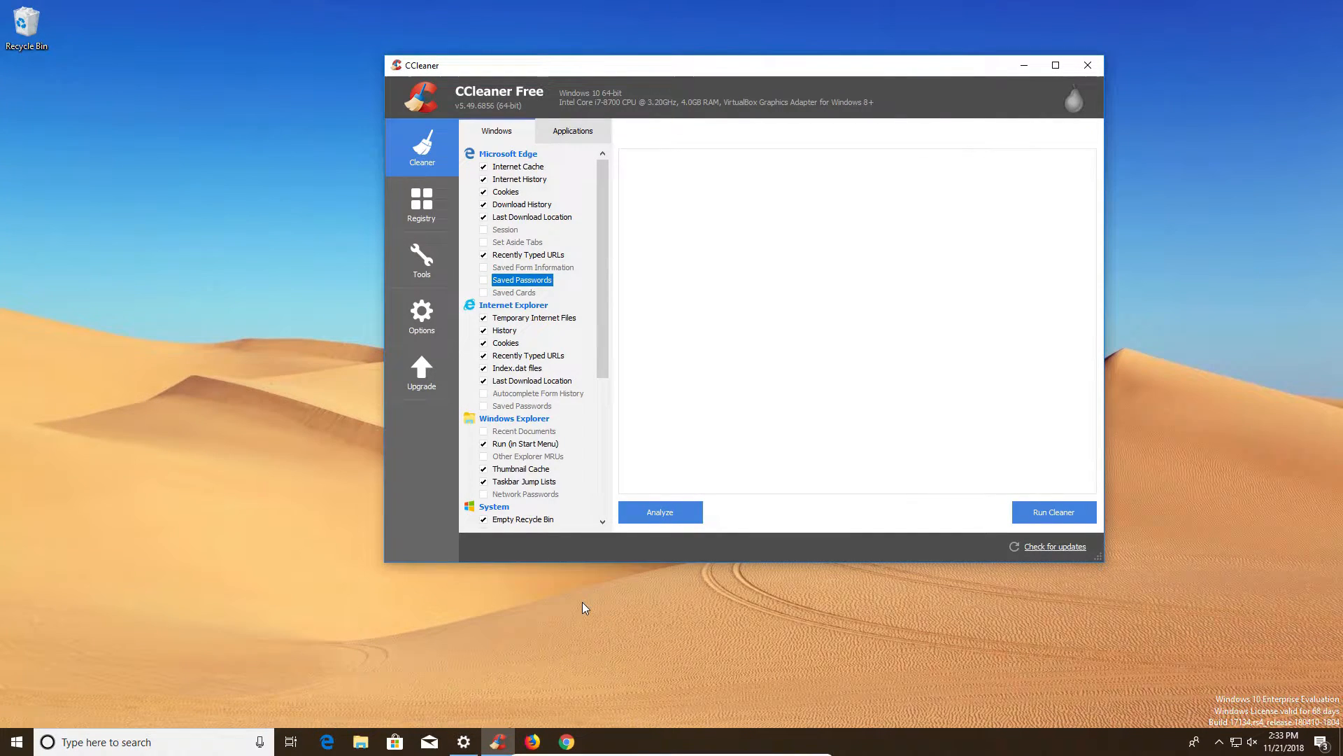
mouse_move(610, 380)
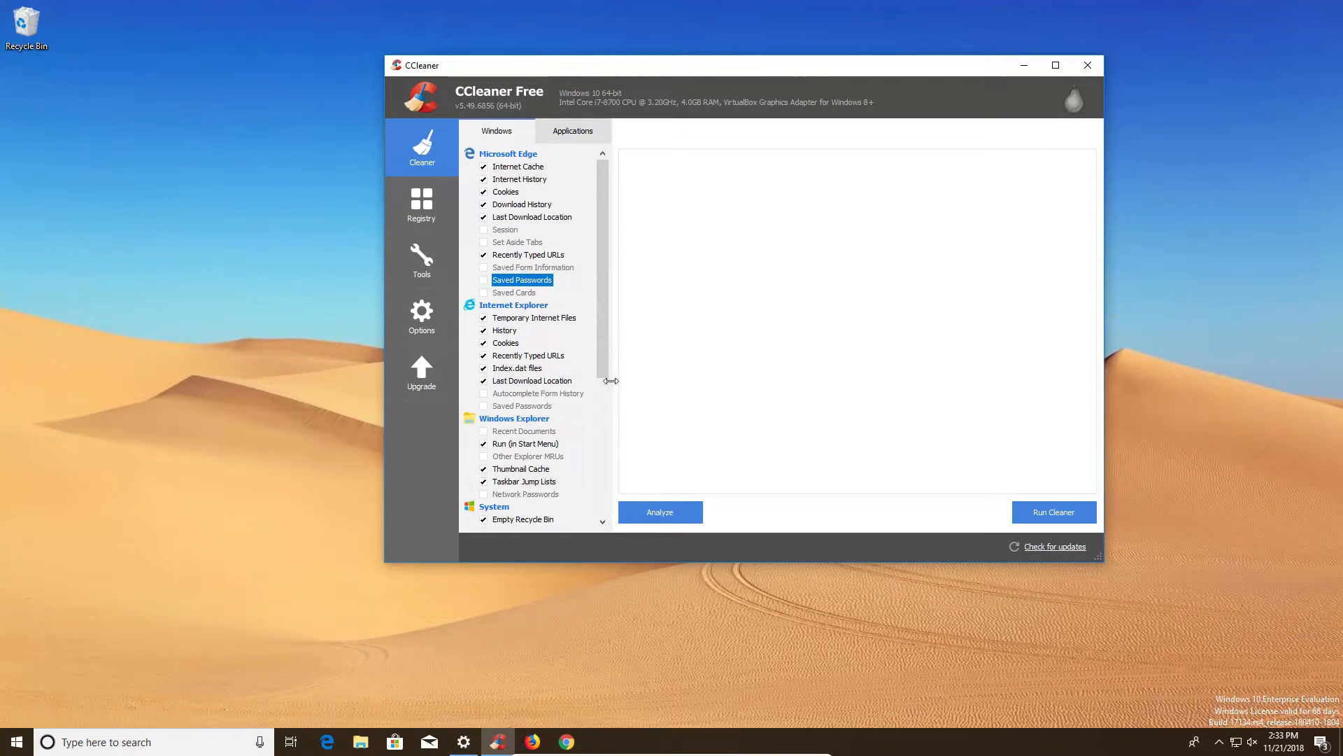
left_click(572, 131)
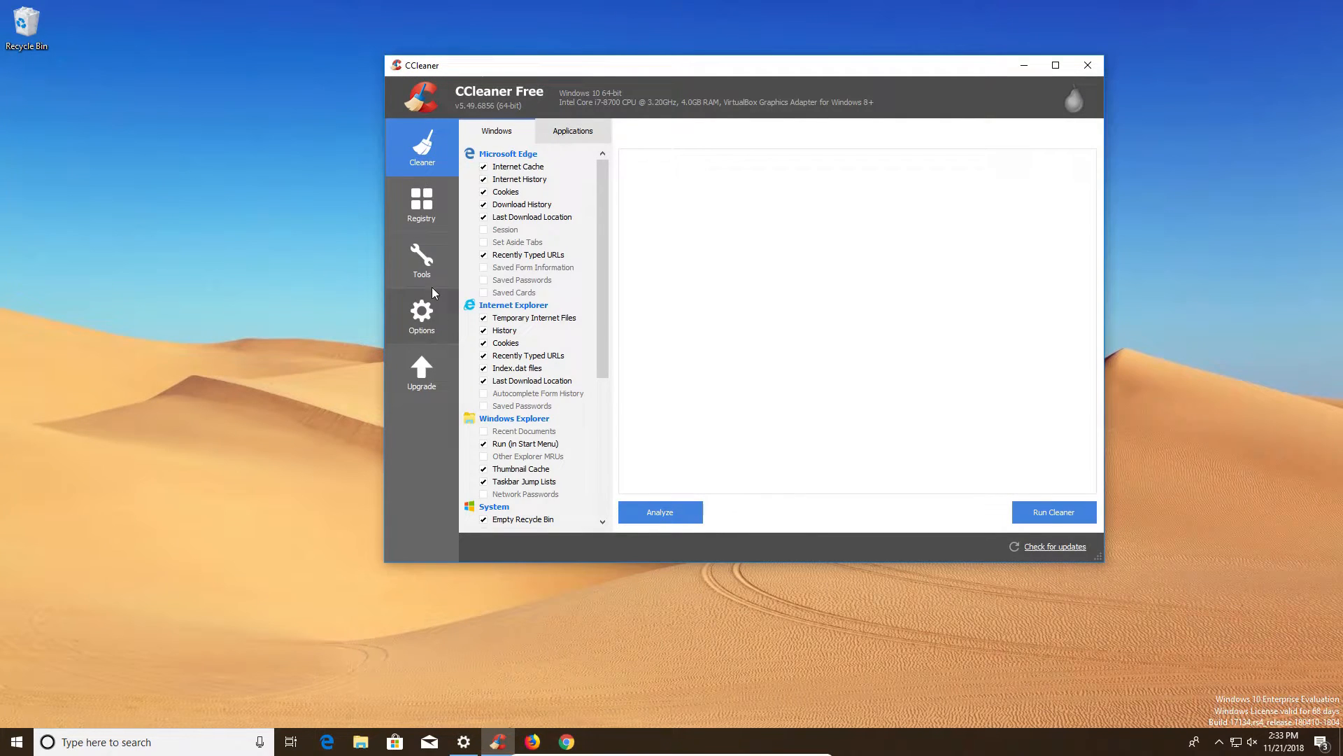
- In Settings, select Secure file deletion and tick Wipe Alternate Data Streams and Wipe Cluster Tips
left_click(422, 315)
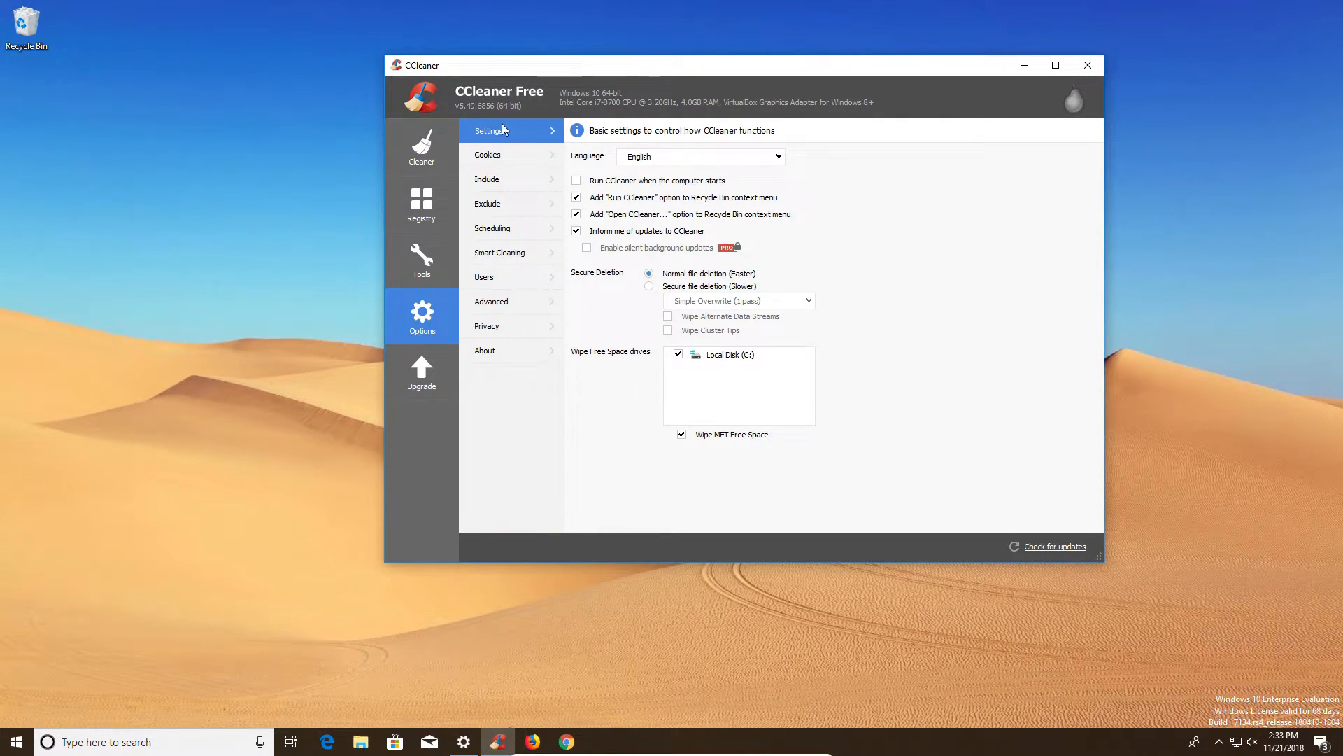
mouse_move(569, 272)
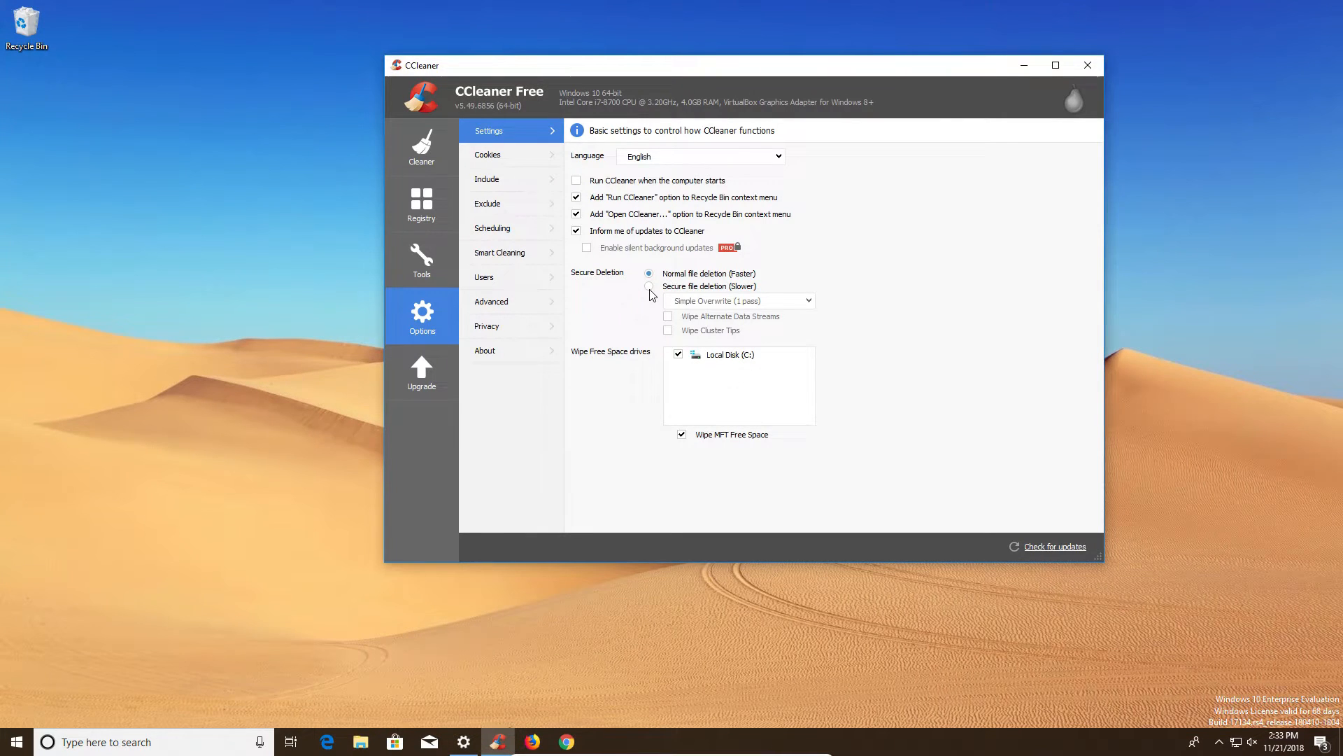
left_click(649, 286)
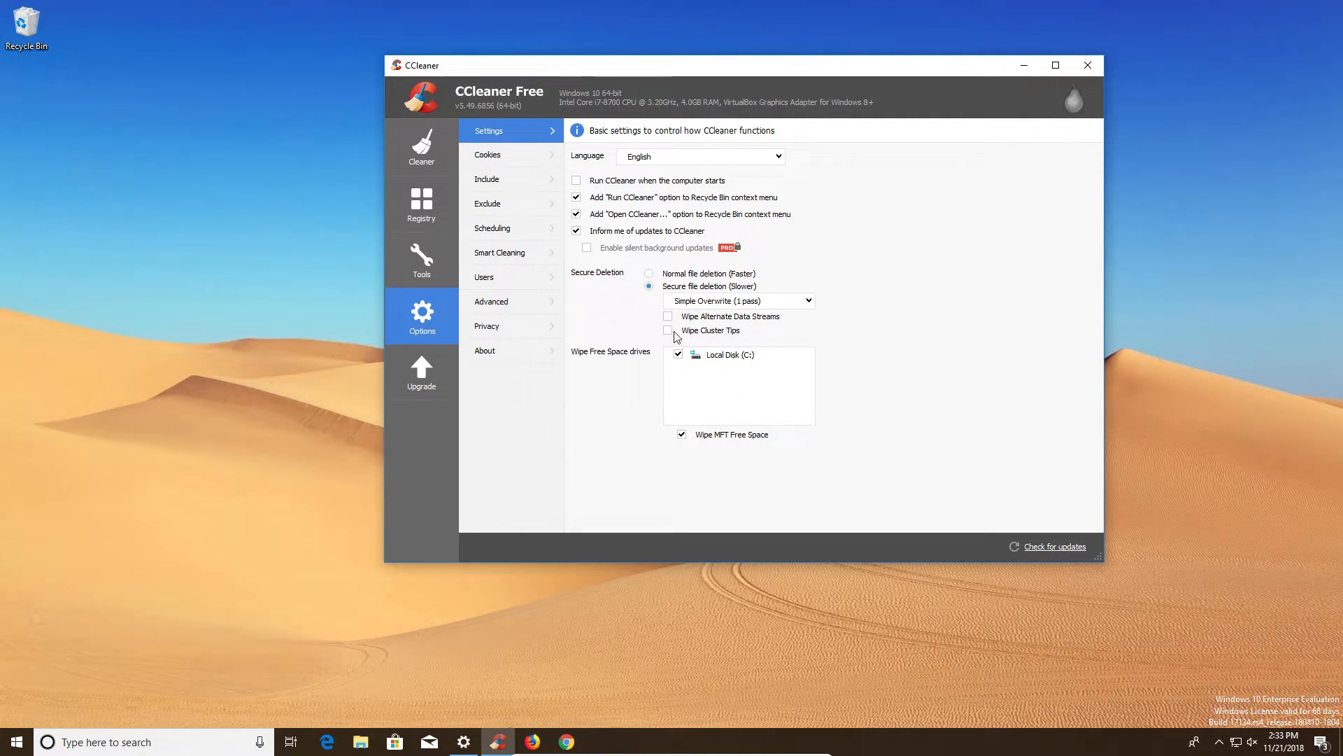
left_click(668, 316)
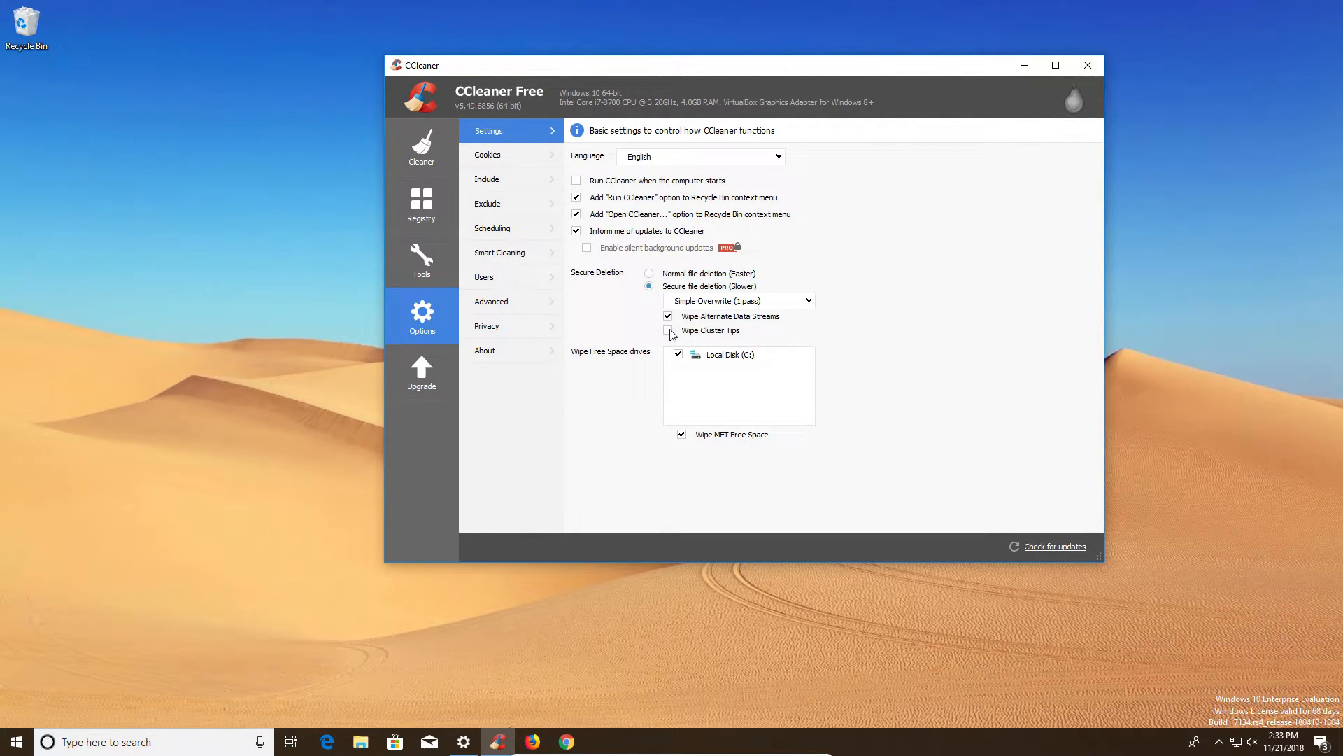
left_click(668, 330)
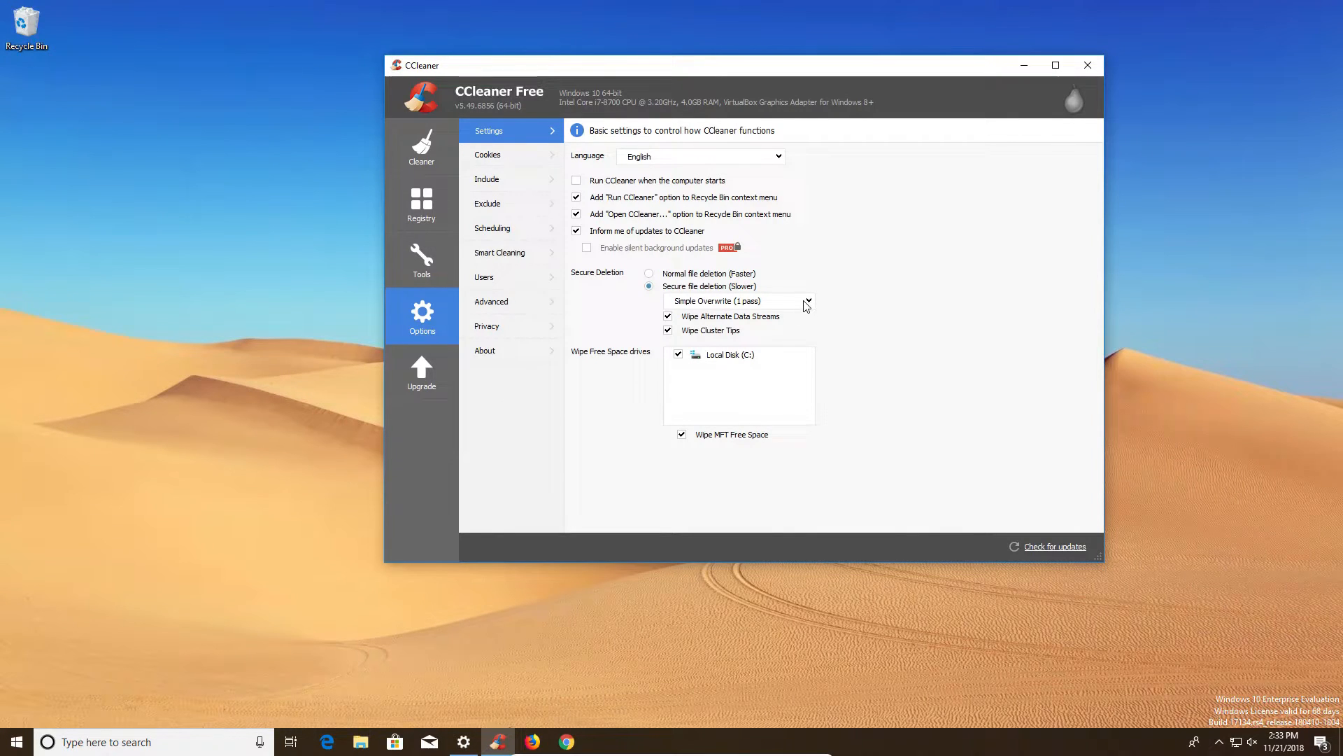
- Pick Advanced Overwrite (3 passes) as the deletion method and return to the Cleaner list
left_click(808, 301)
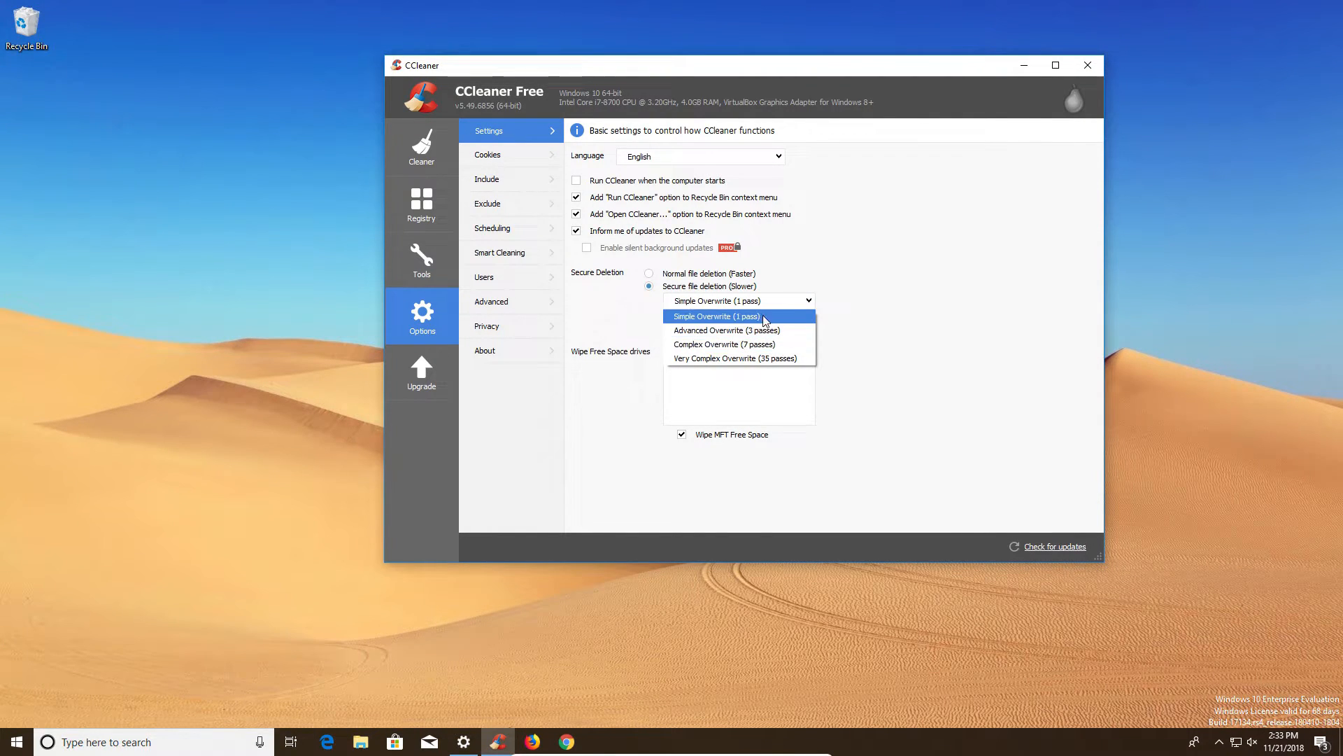
mouse_move(762, 330)
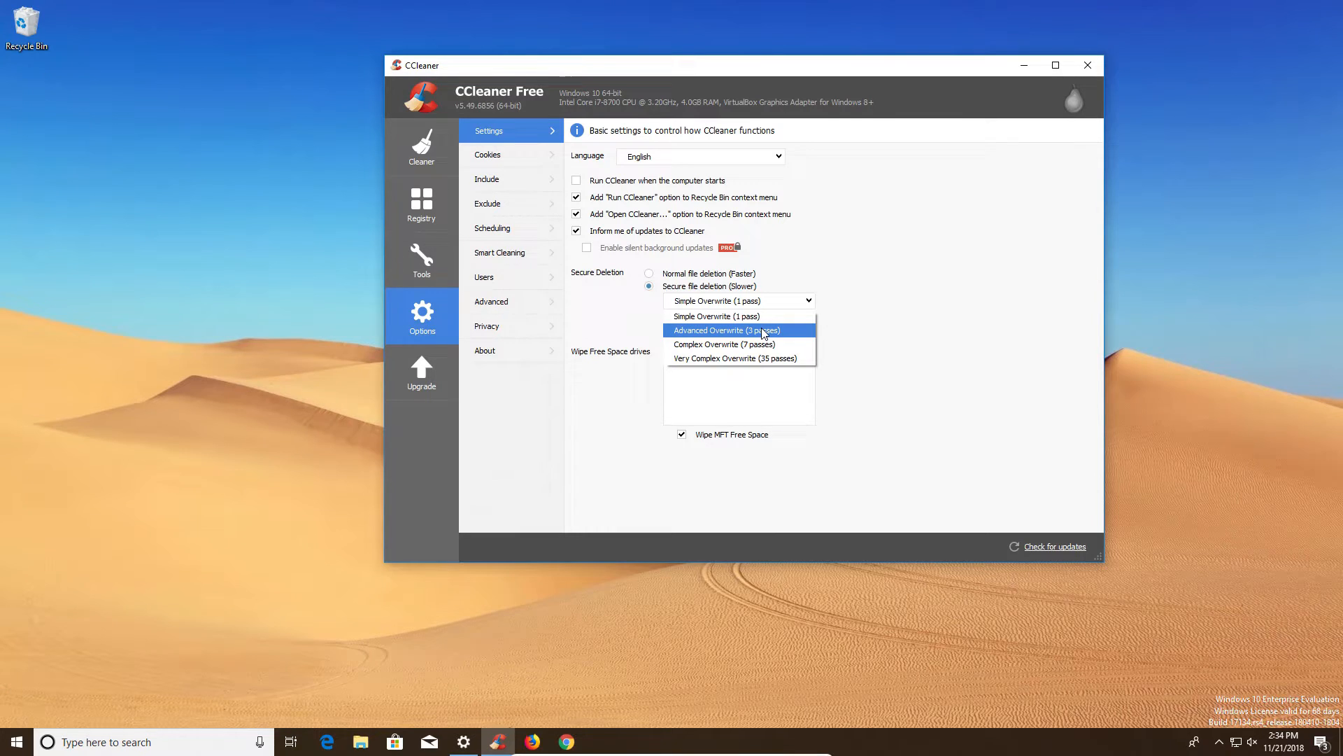
mouse_move(787, 344)
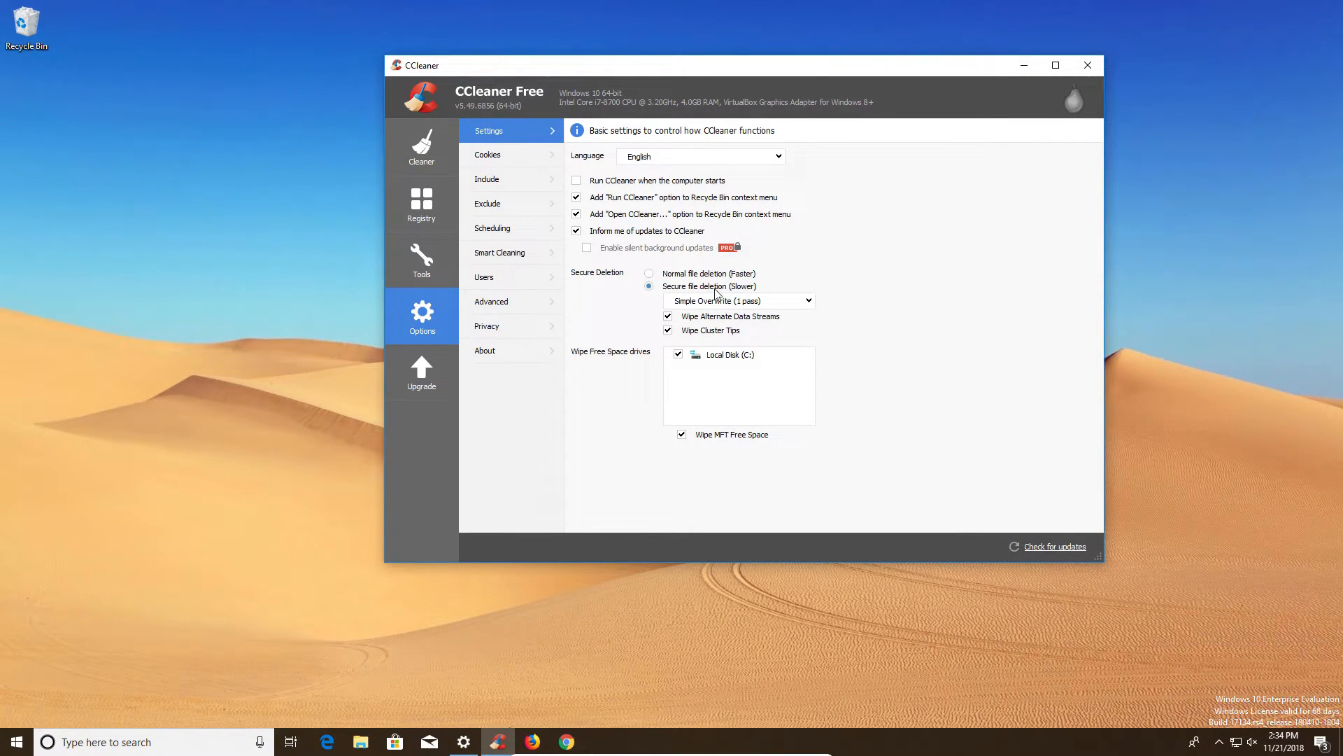
mouse_move(923, 259)
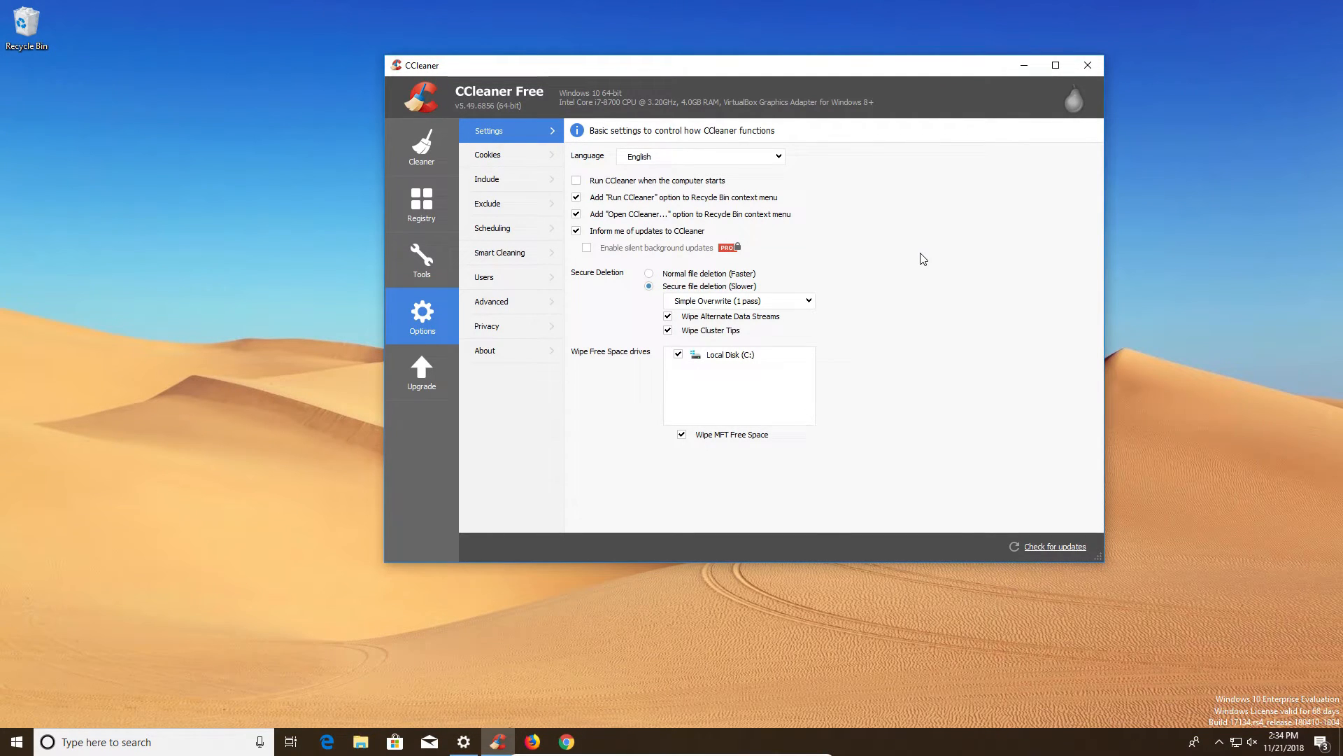
left_click(738, 301)
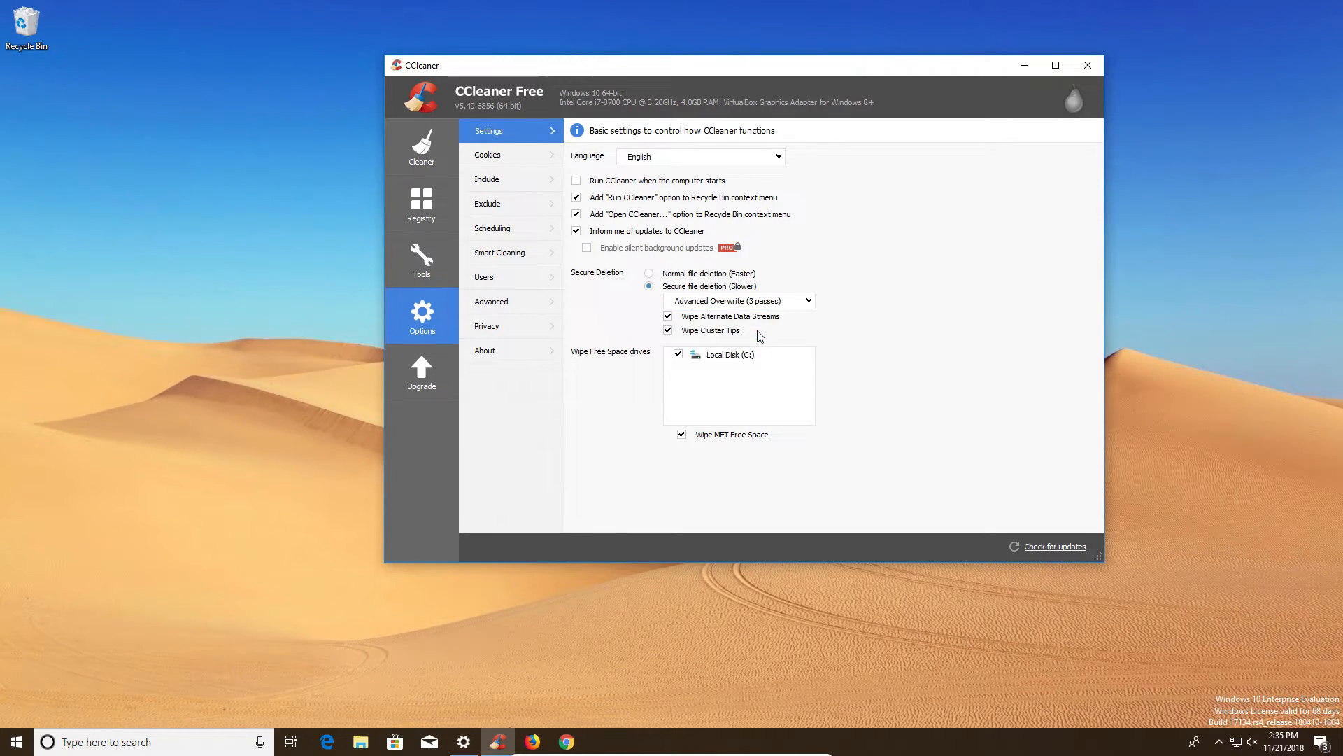
mouse_move(635, 302)
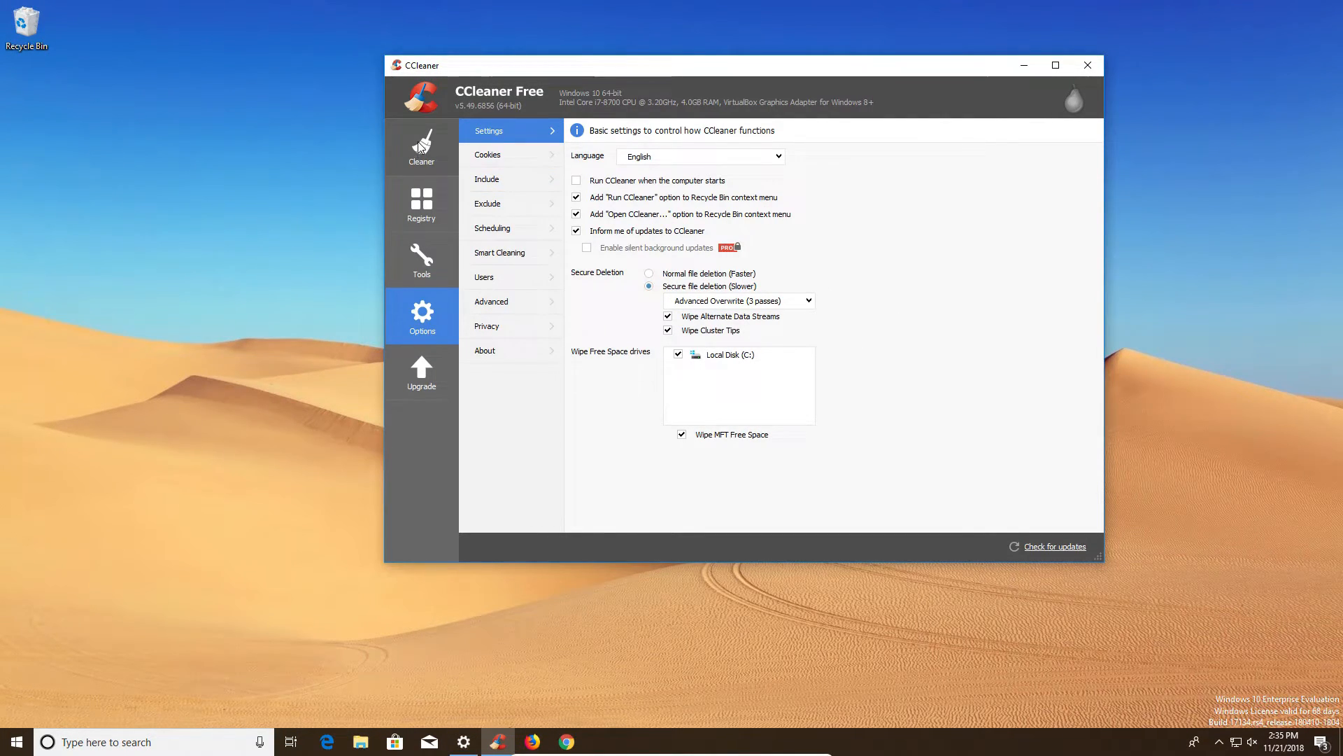
left_click(422, 147)
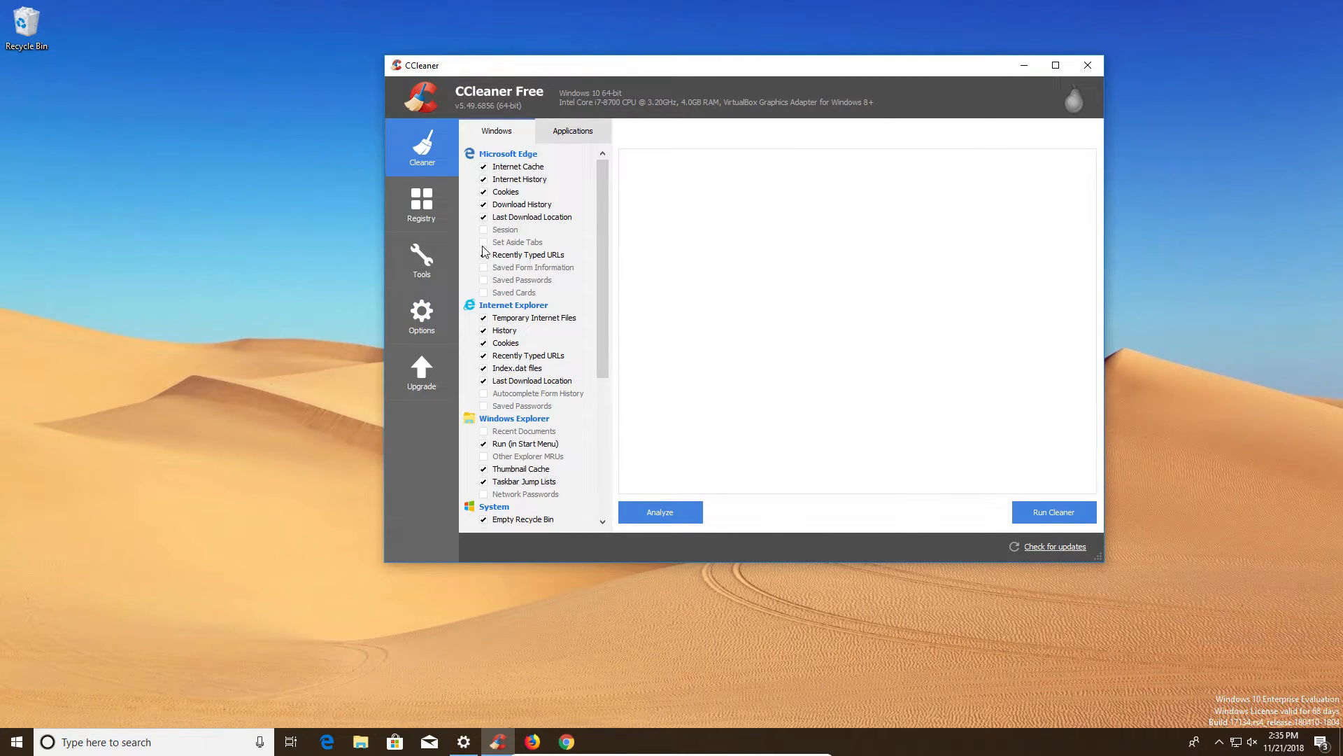
- Scroll the Windows checklist down to System entries and back up to Microsoft Edge
left_click(573, 131)
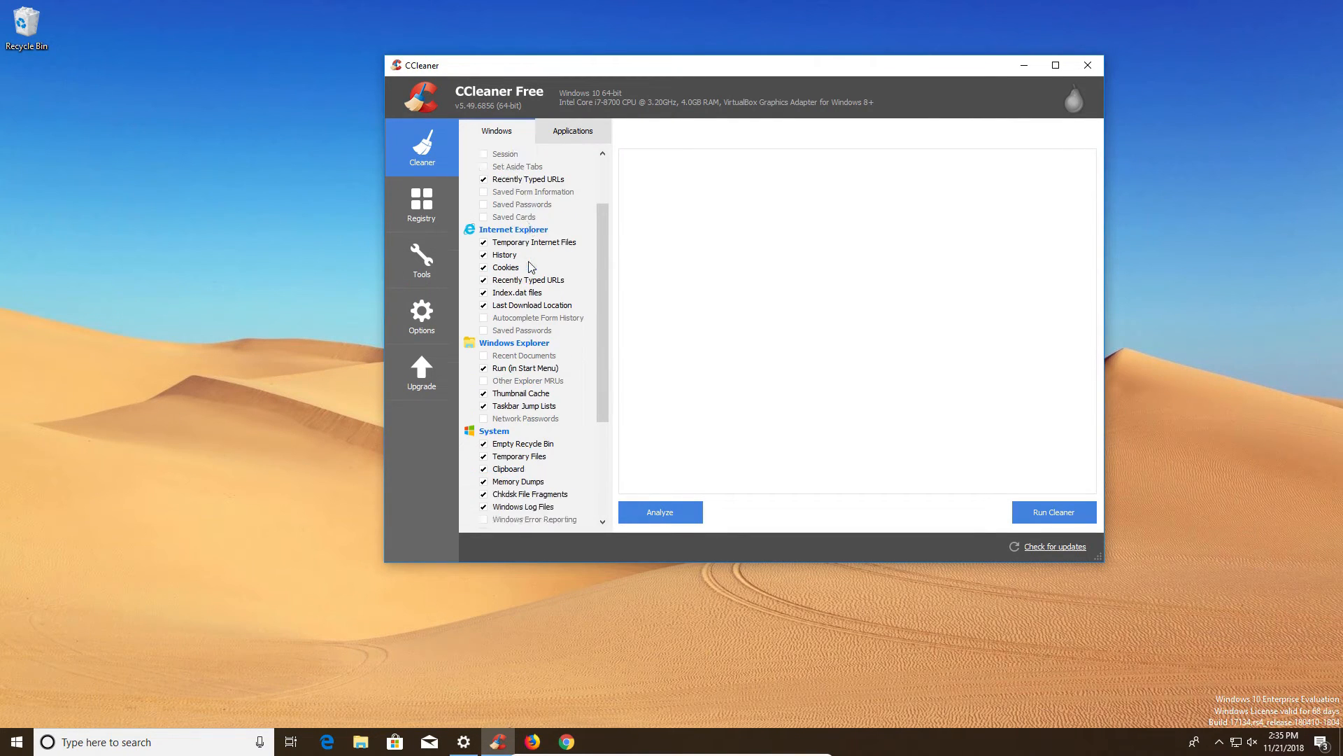
scroll("down", 3)
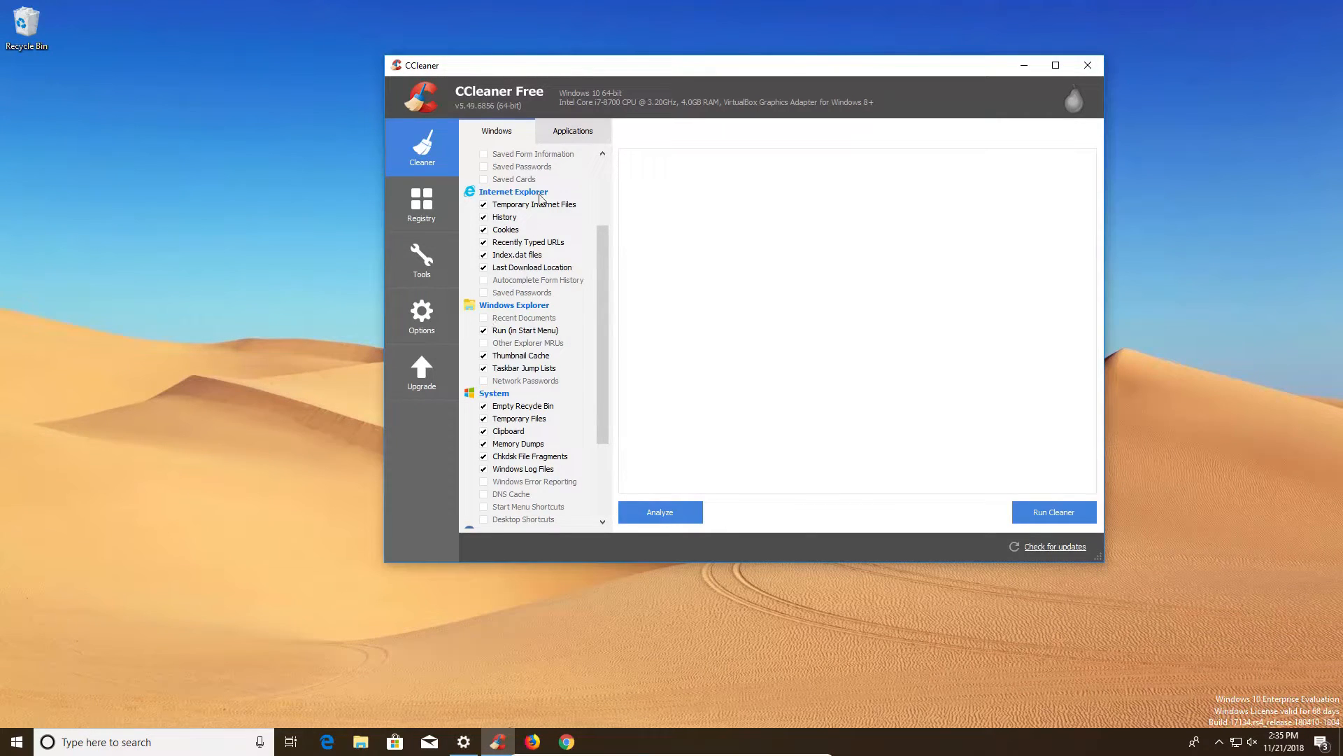
left_click(572, 130)
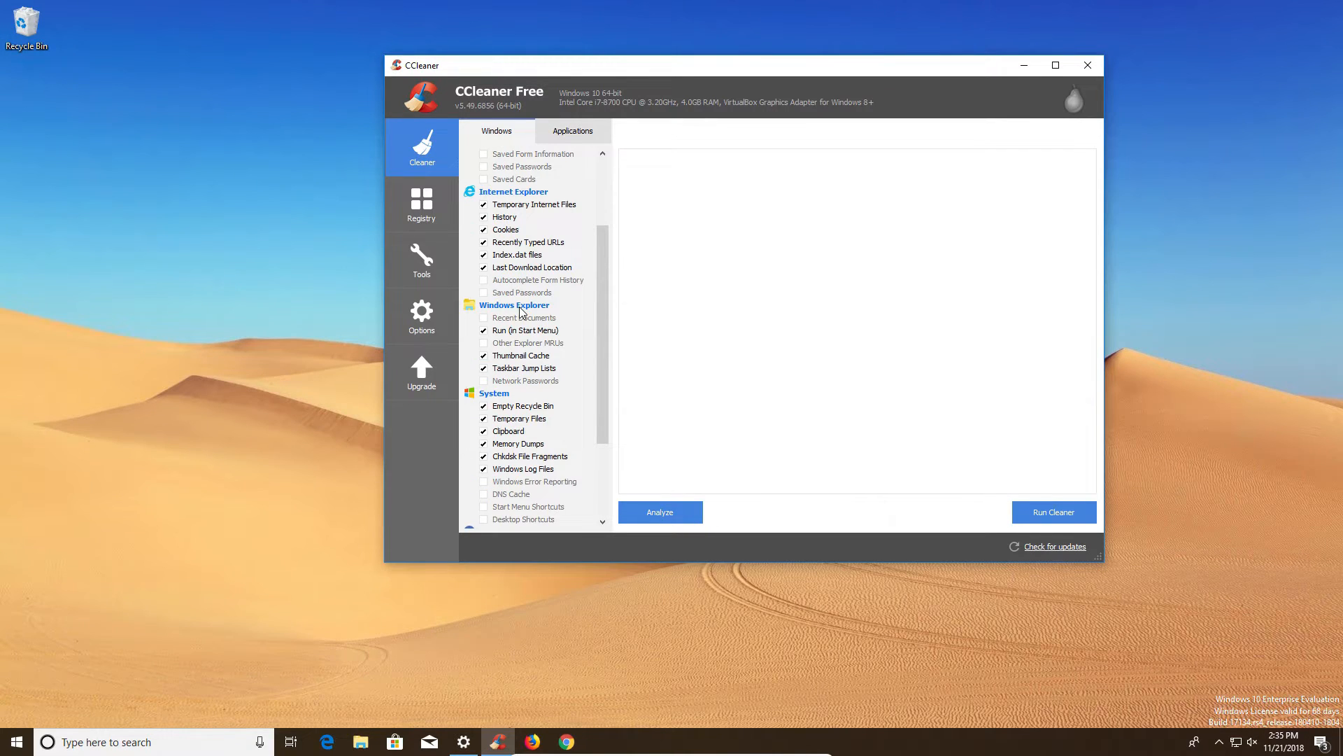
mouse_move(505, 413)
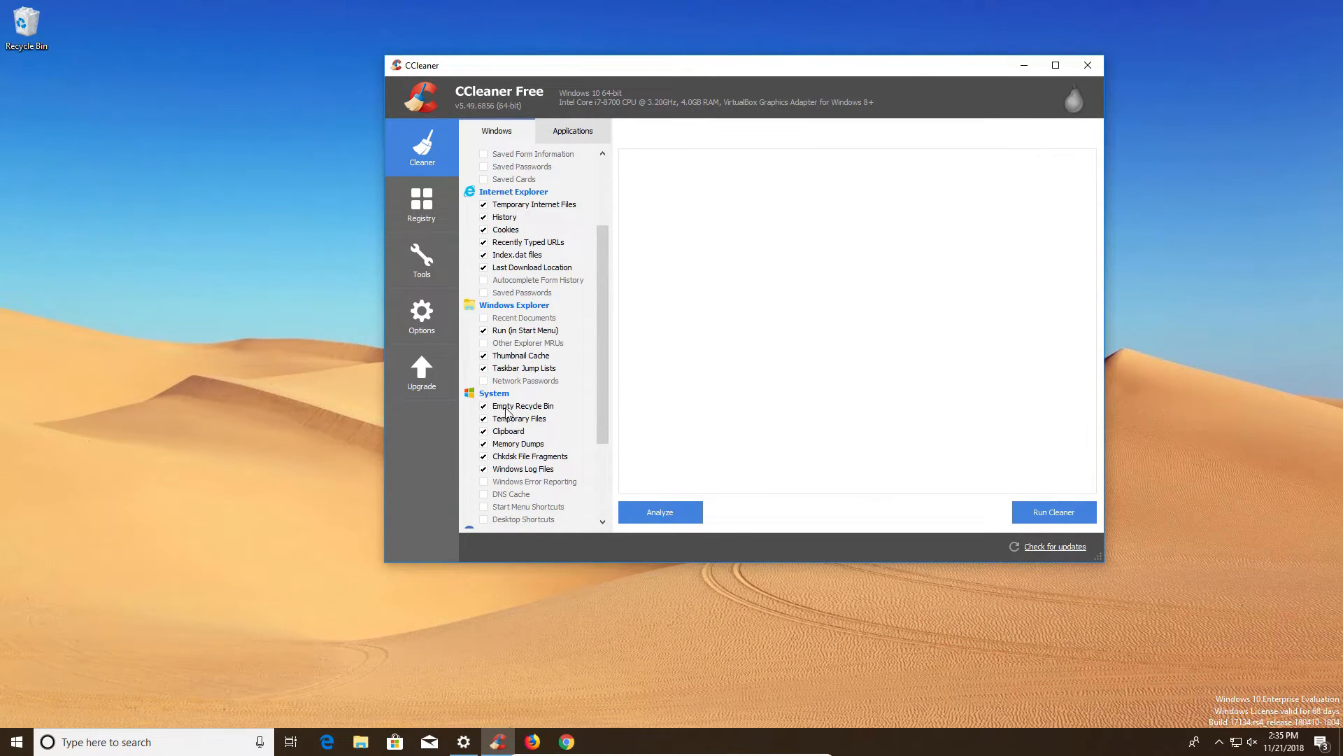
mouse_move(605, 395)
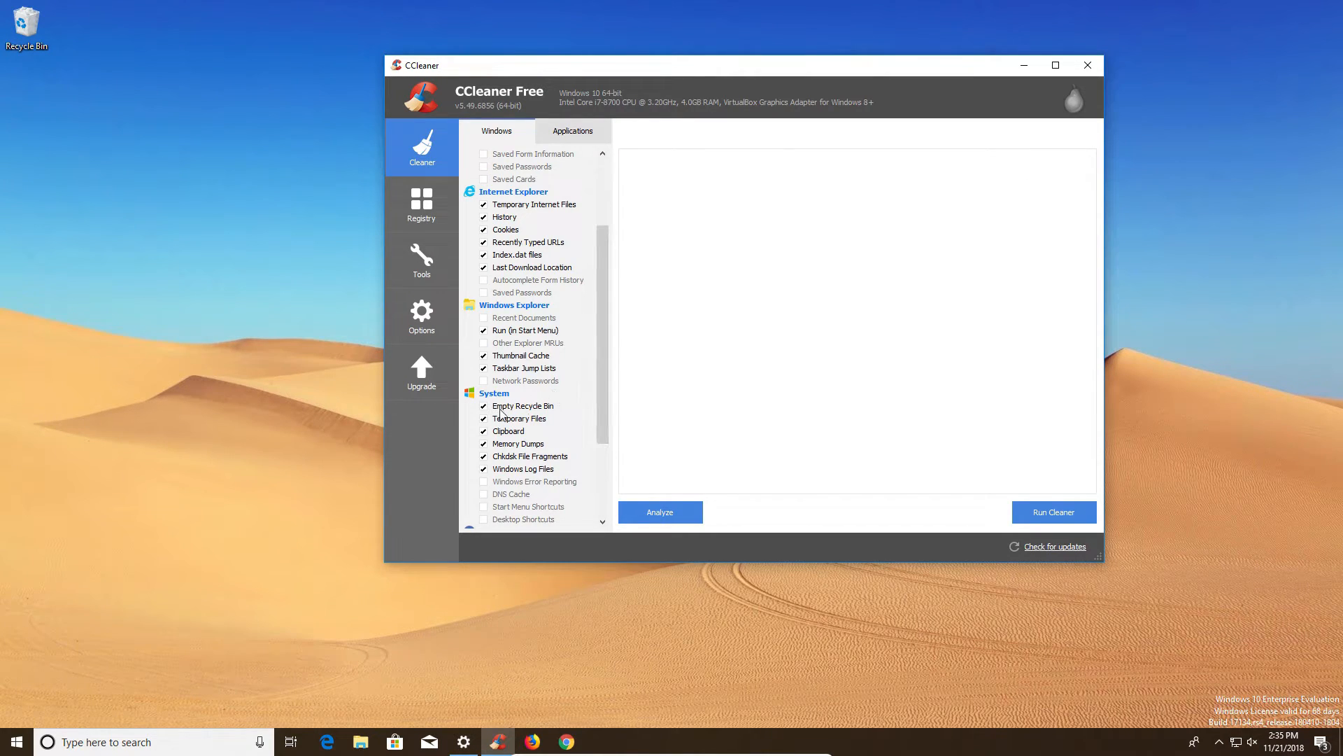
mouse_move(527, 408)
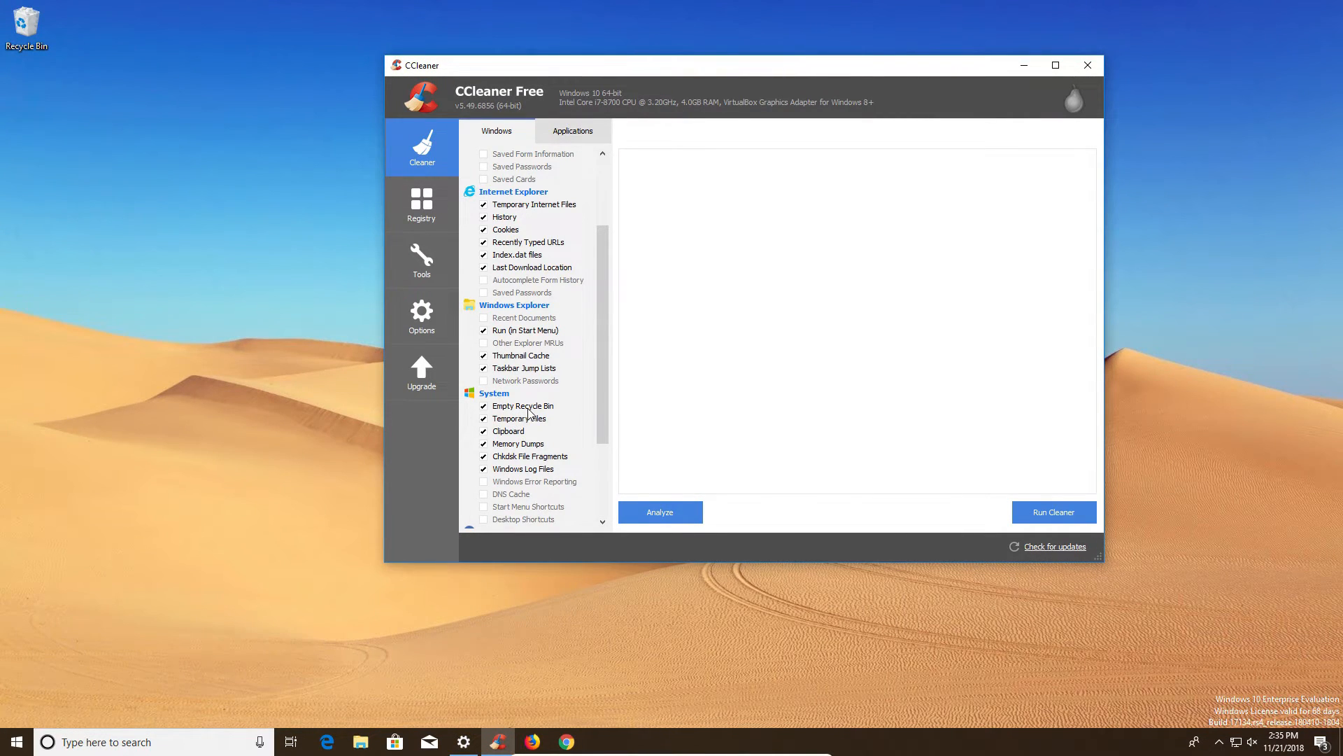
scroll("up", 3)
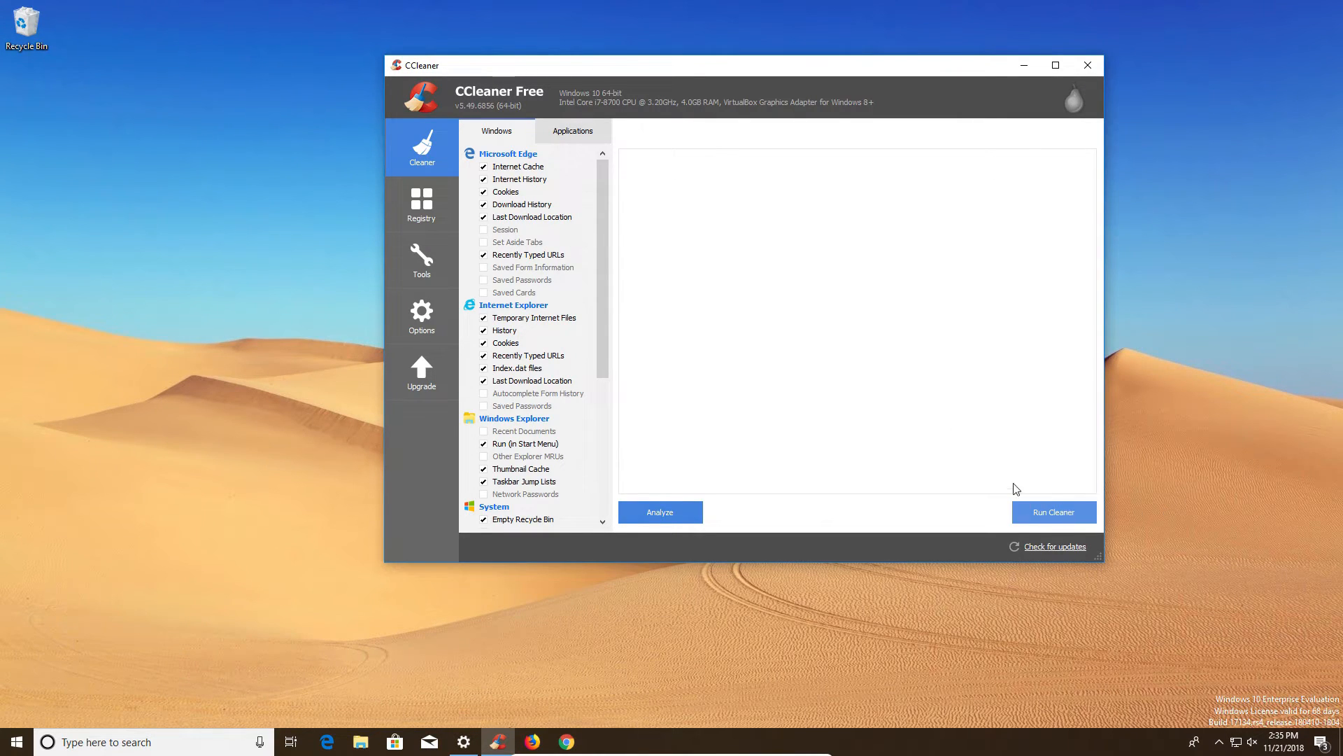
mouse_move(901, 462)
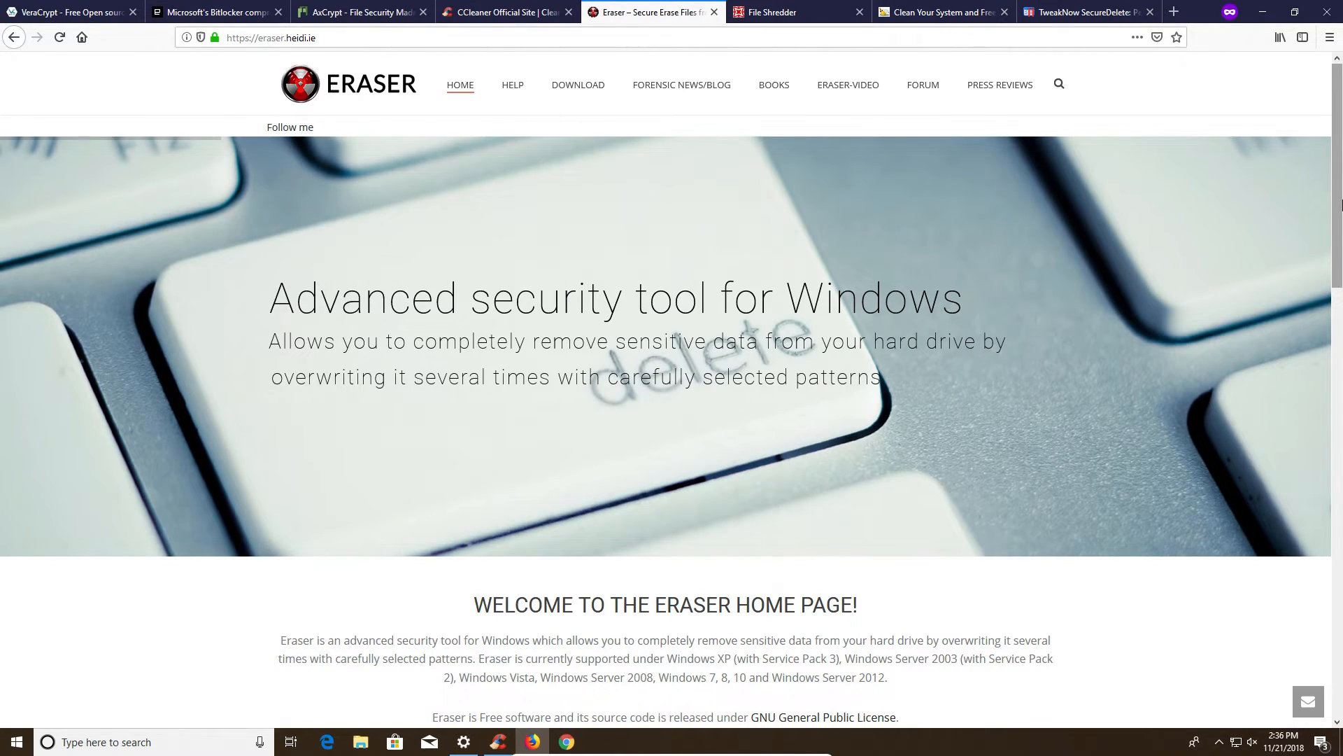
mouse_move(528, 138)
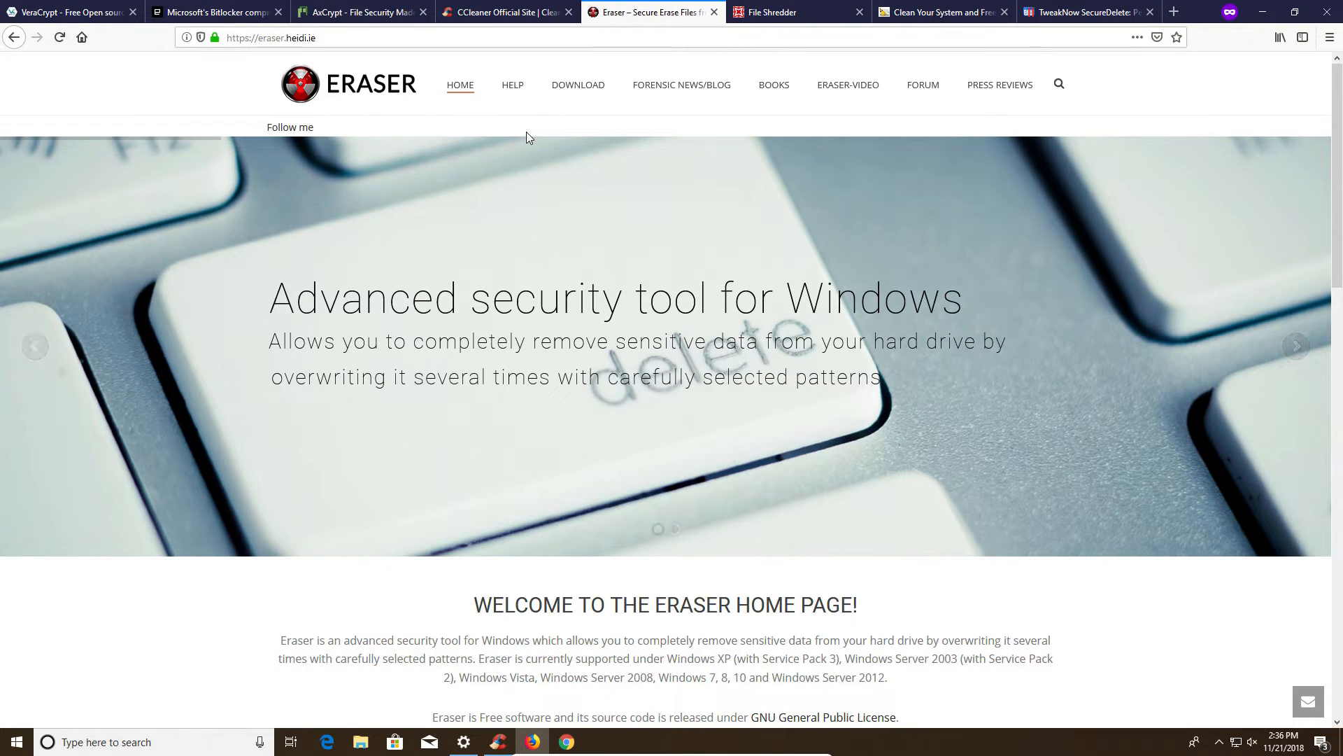
- Browse the File Shredder, BleachBit, TweakNow and Eraser tabs, ending on the CCleaner site
left_click(788, 12)
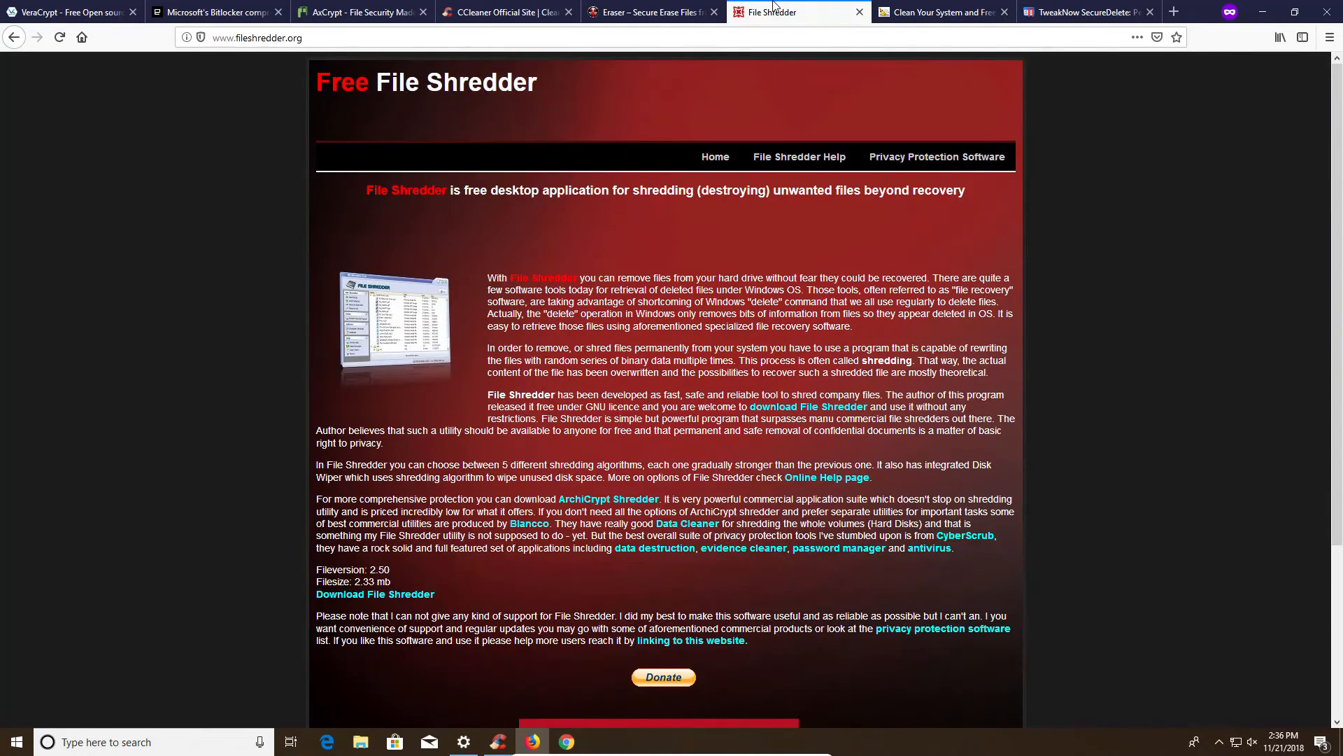
left_click(940, 12)
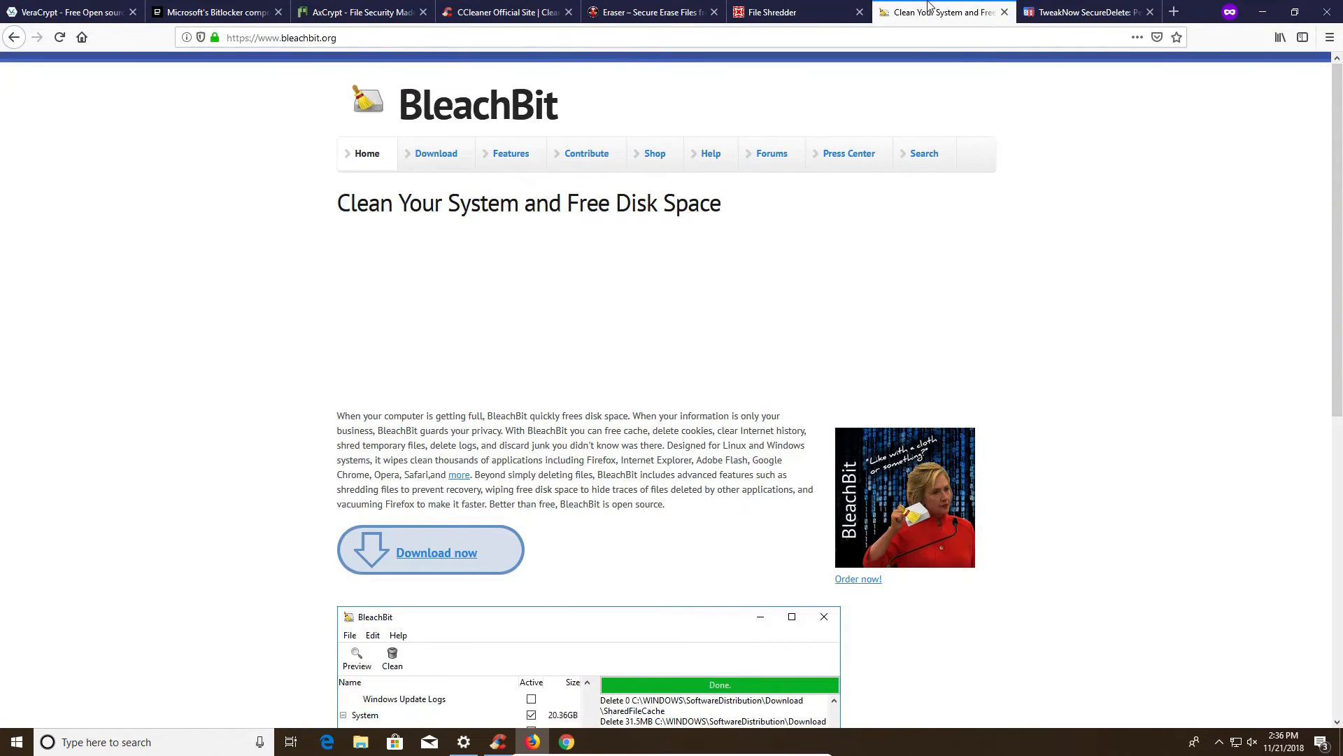
left_click(1083, 11)
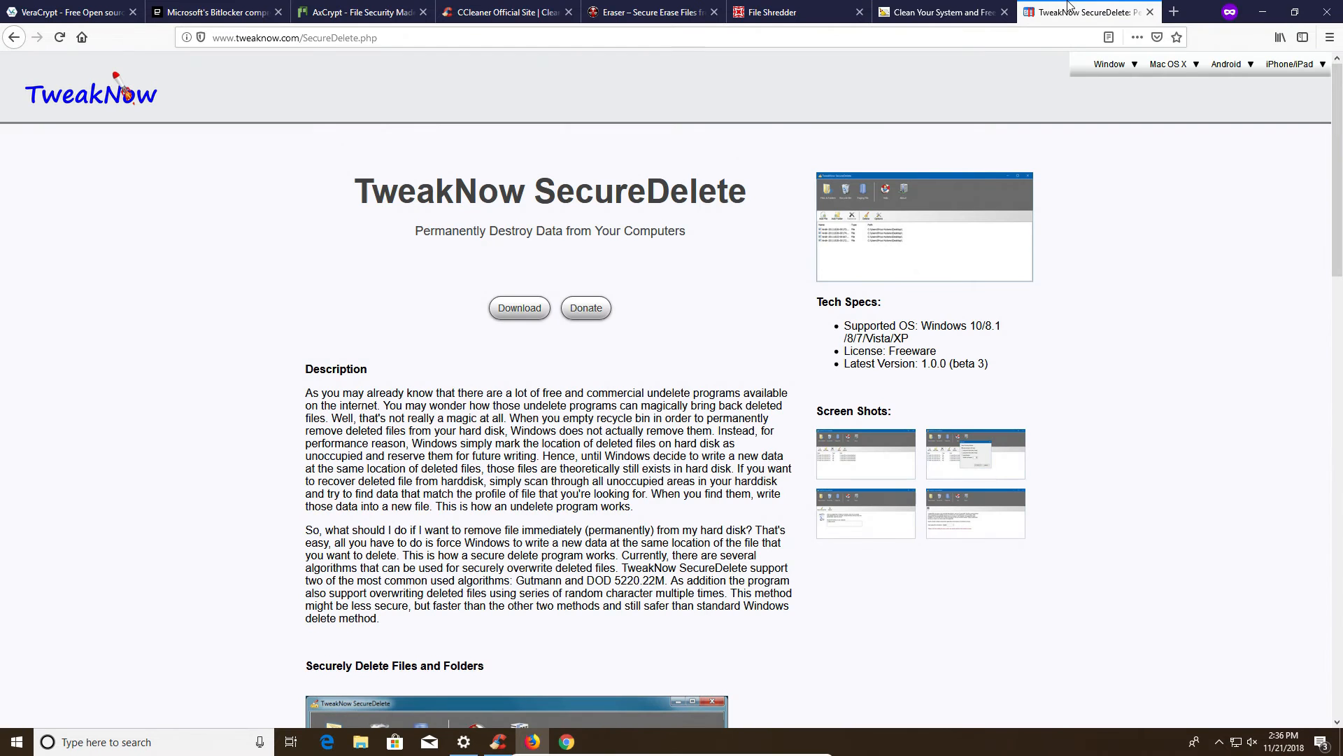
mouse_move(1292, 280)
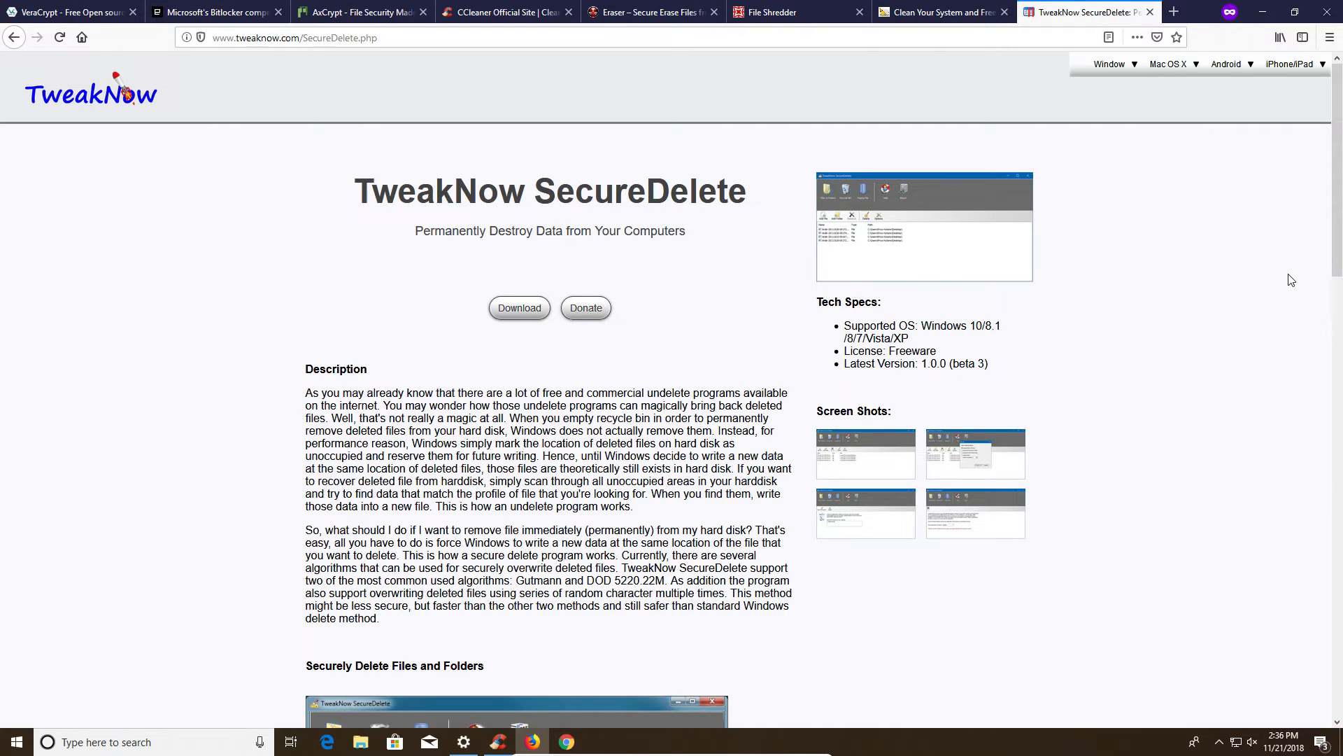
mouse_move(949, 7)
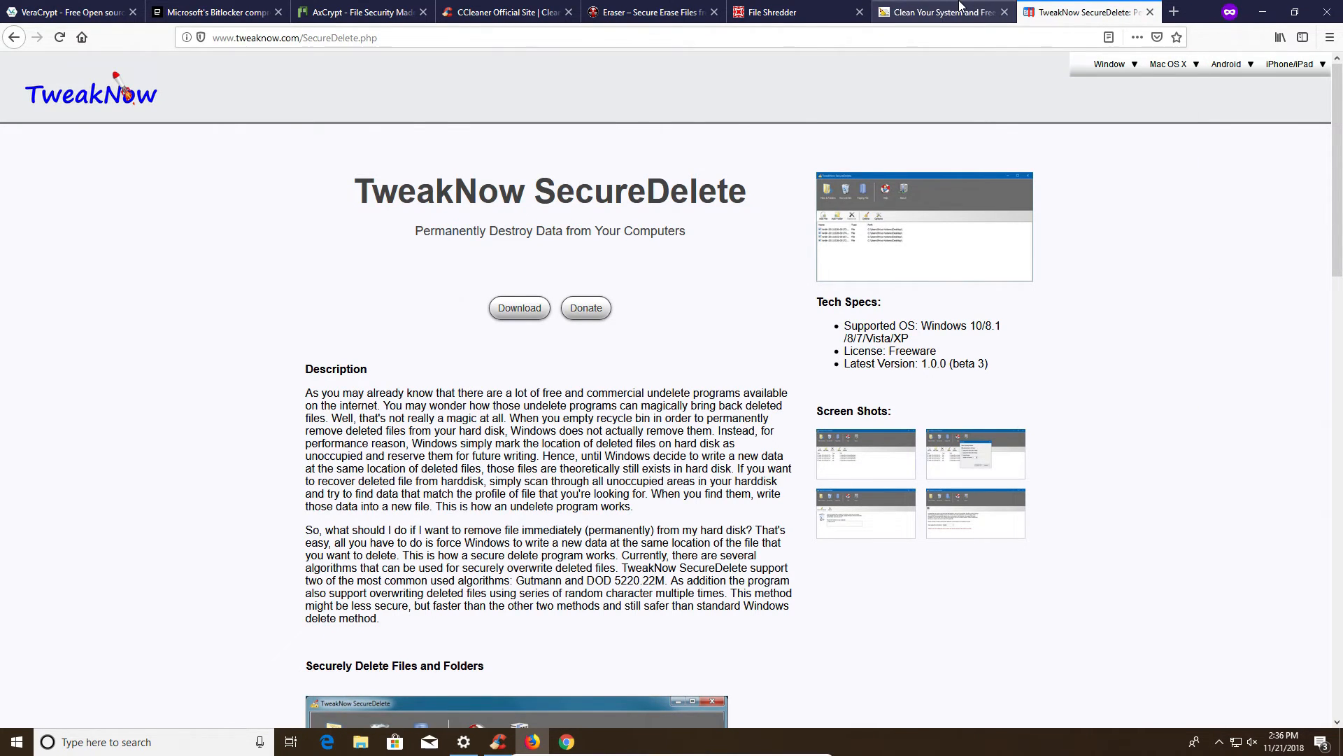
left_click(658, 12)
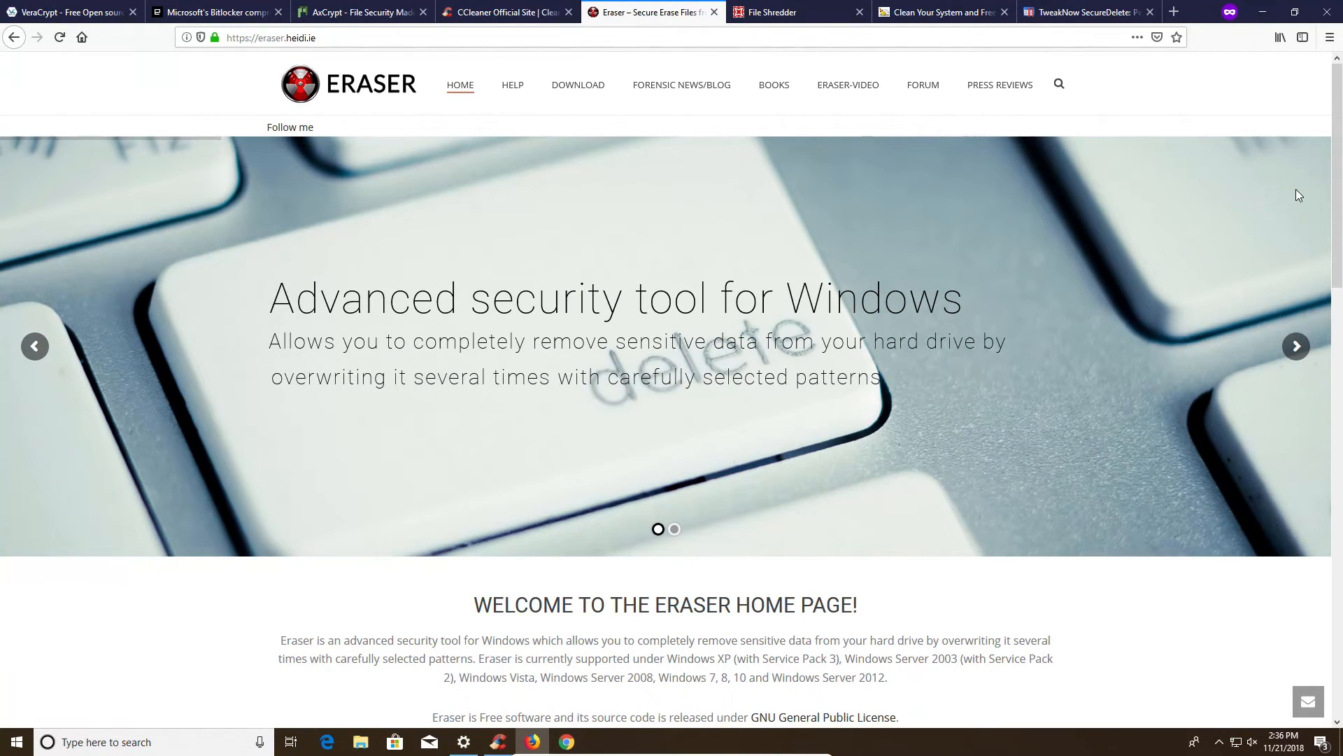
mouse_move(824, 6)
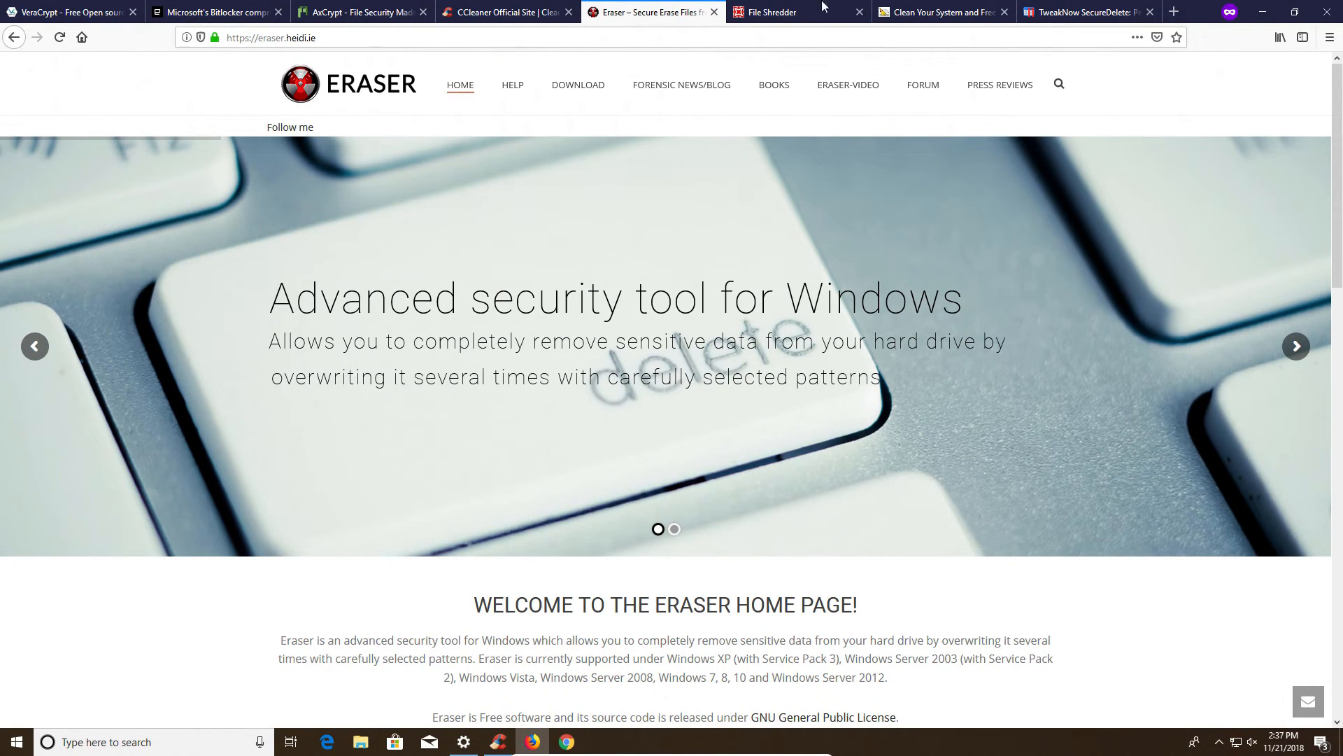
left_click(503, 13)
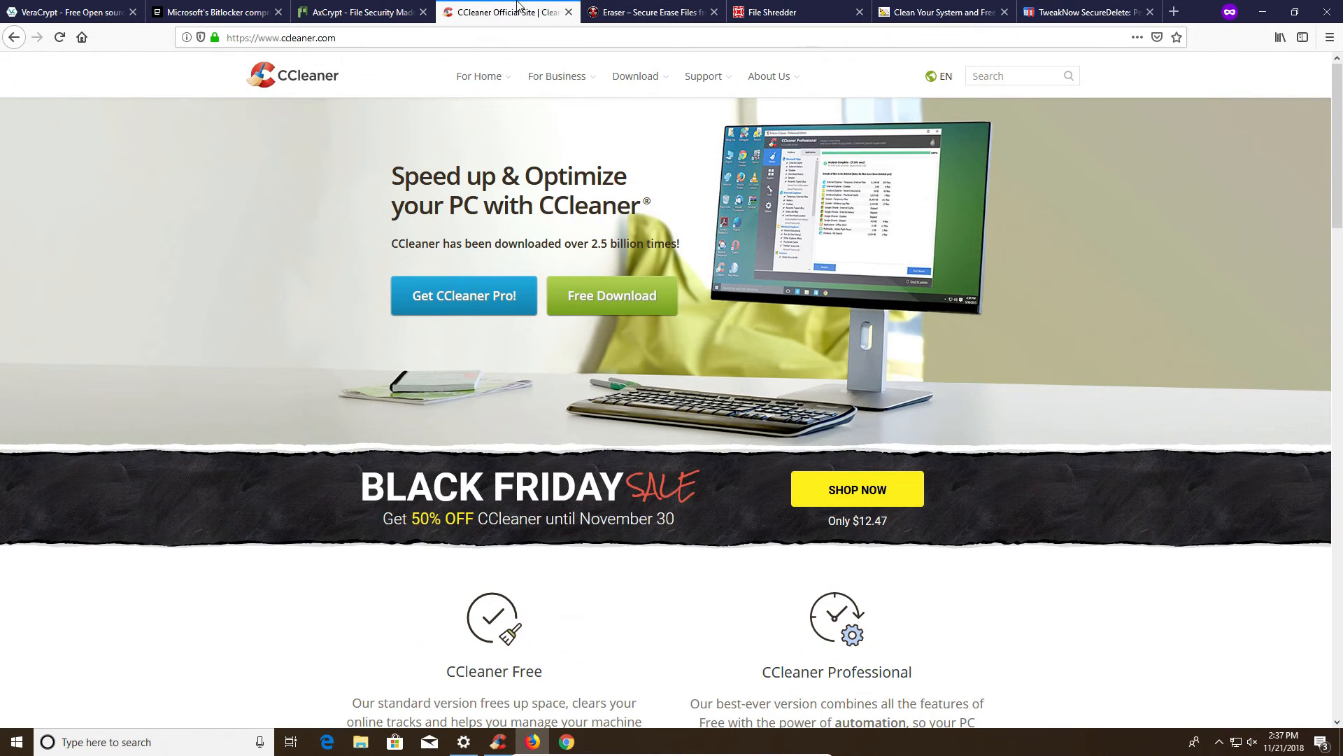
mouse_move(521, 5)
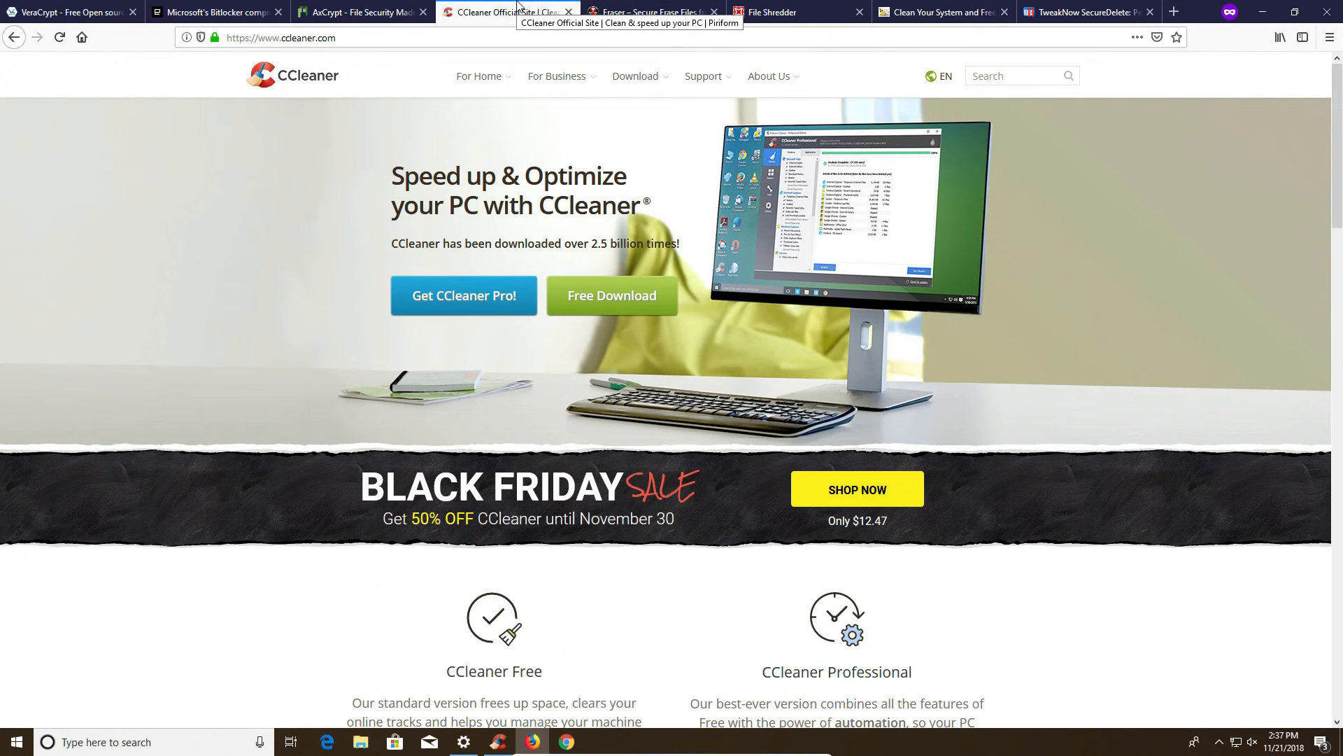